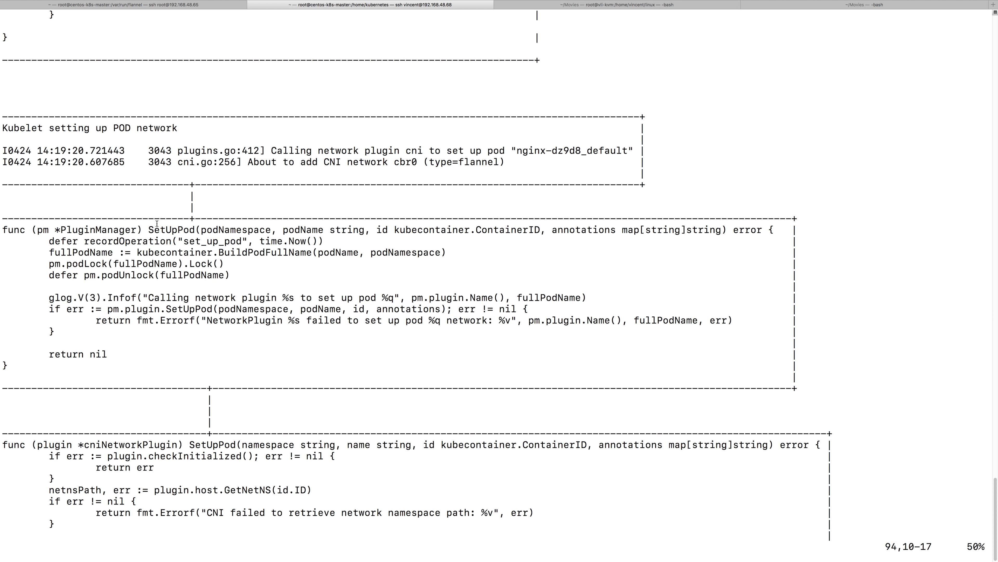
# - Read down through the SetUpPod and addToNetwork blocks to the AddNetworkList function that runs plugins with ADD
pyautogui.doubleClick(171, 229)
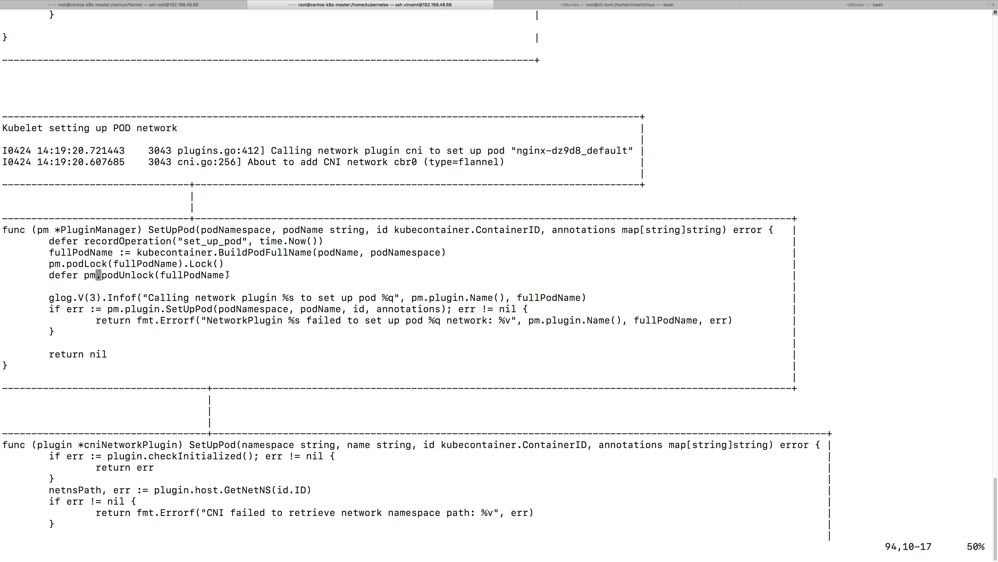
pyautogui.scroll(-3)
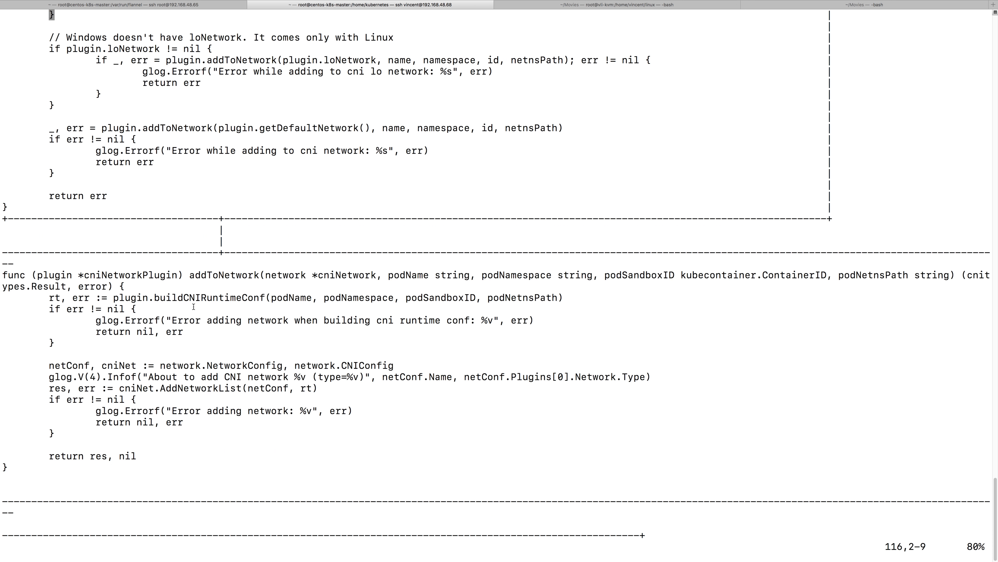
pyautogui.doubleClick(223, 275)
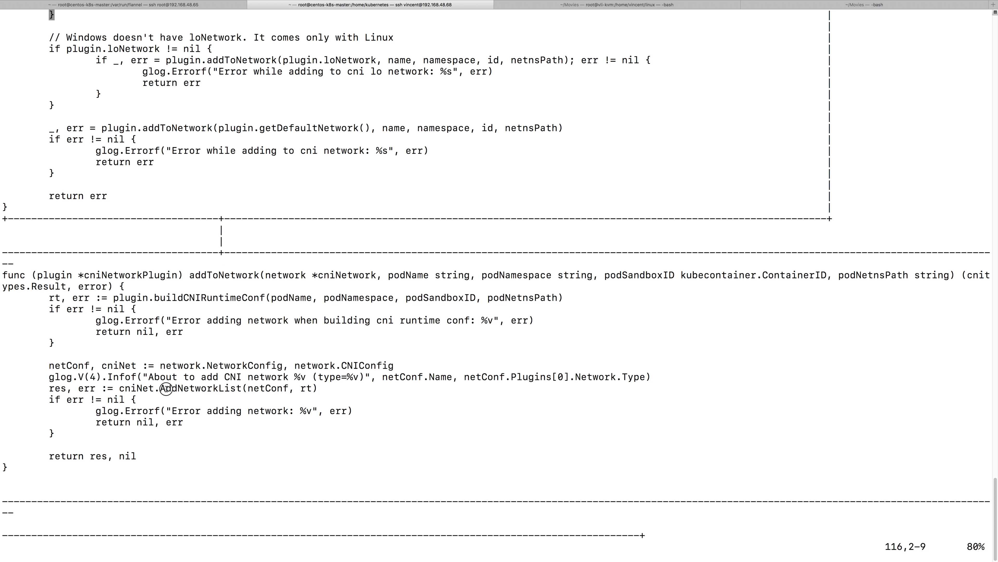
pyautogui.doubleClick(197, 389)
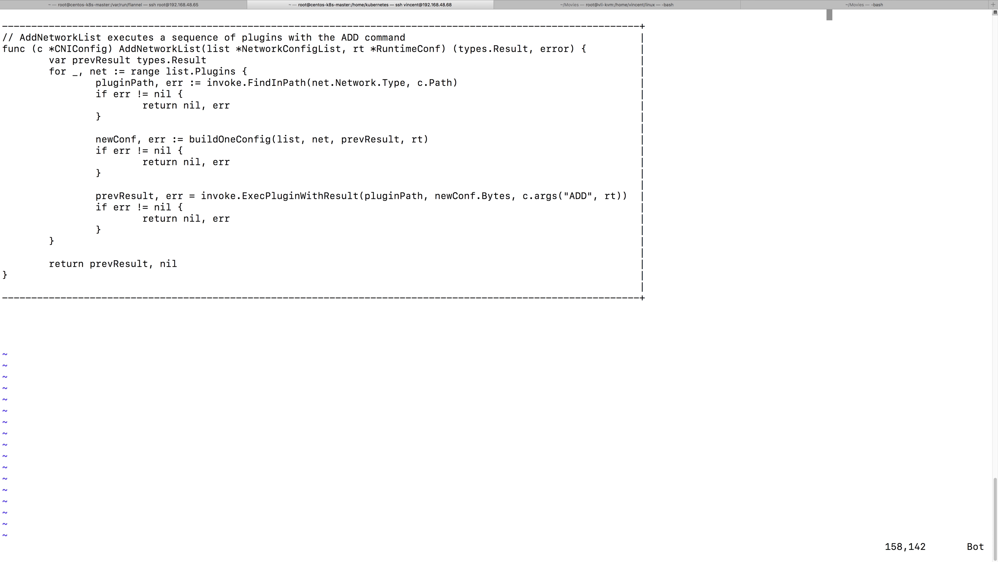
pyautogui.moveTo(205, 170)
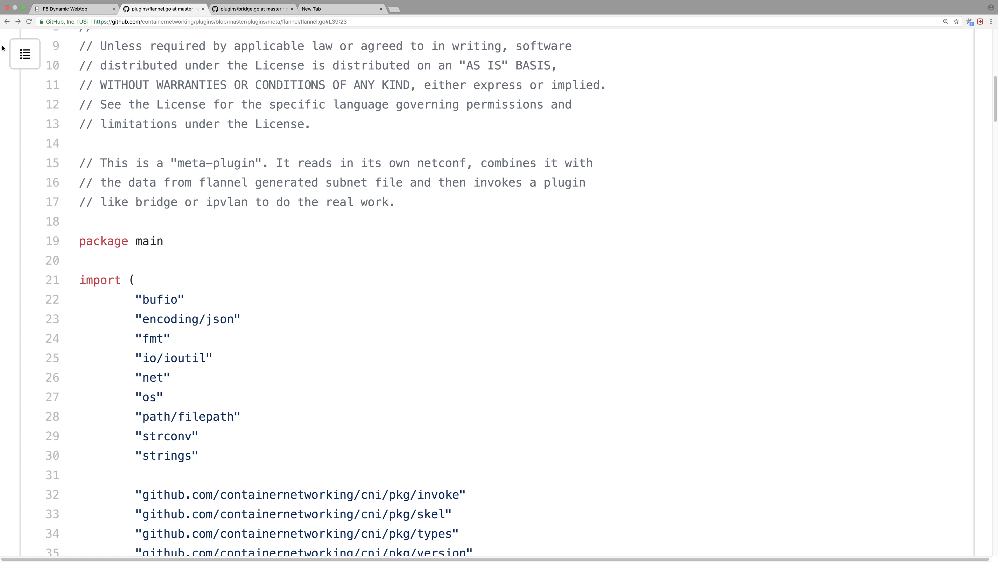
# - Read the flannel plugin README through its subnet.env Overview and Operation example
pyautogui.scroll(-3)
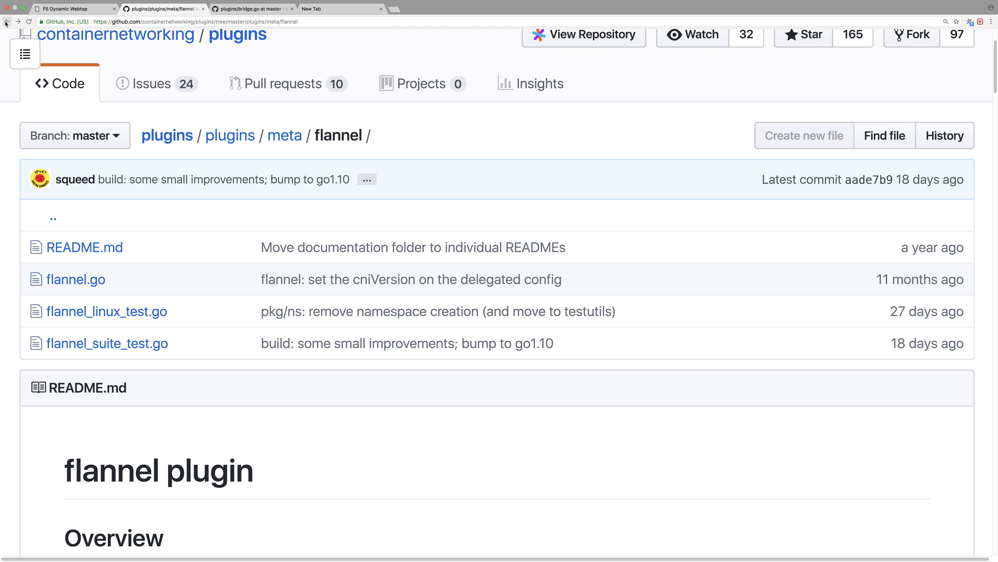
pyautogui.moveTo(227, 70)
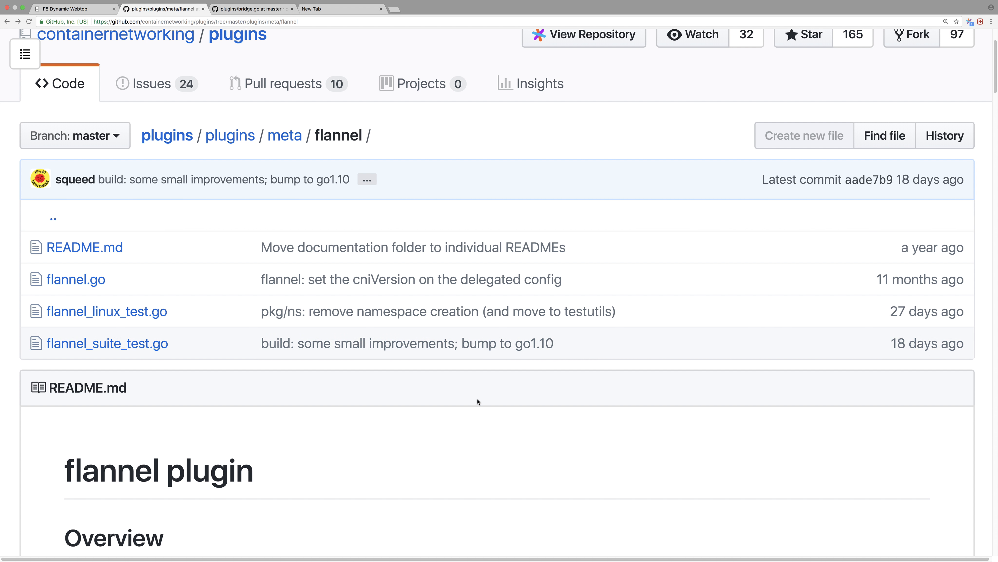
pyautogui.scroll(-3)
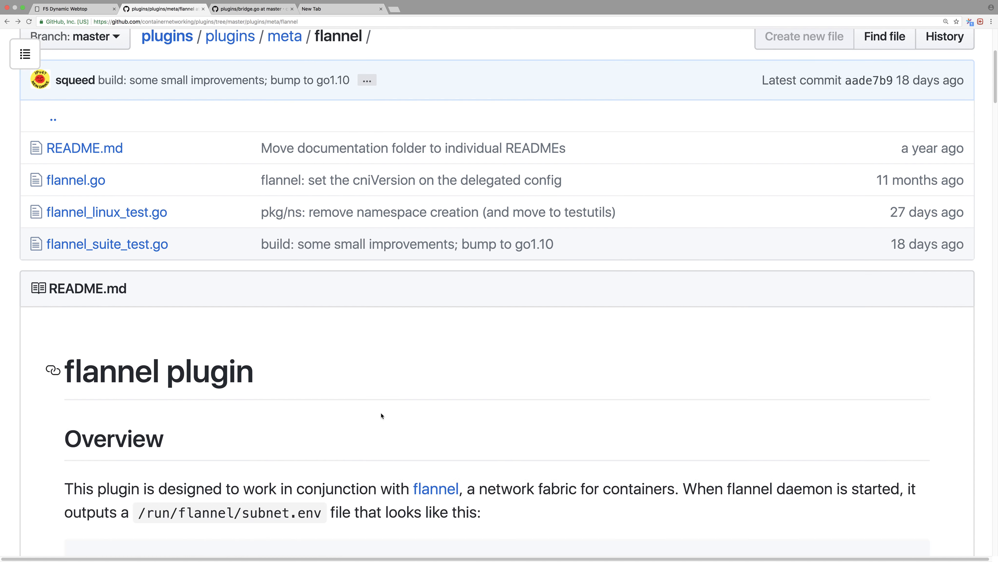
pyautogui.scroll(-3)
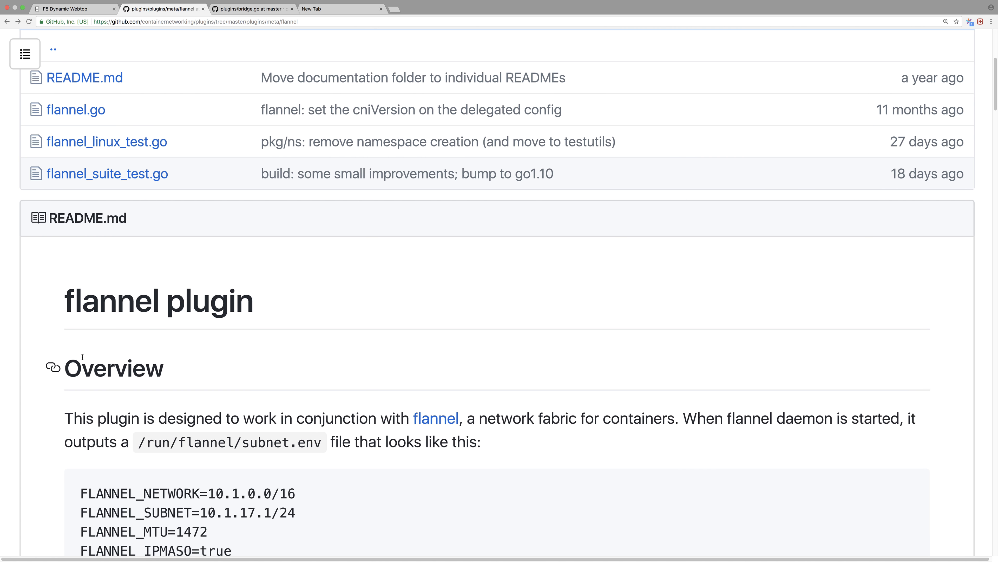
pyautogui.scroll(-3)
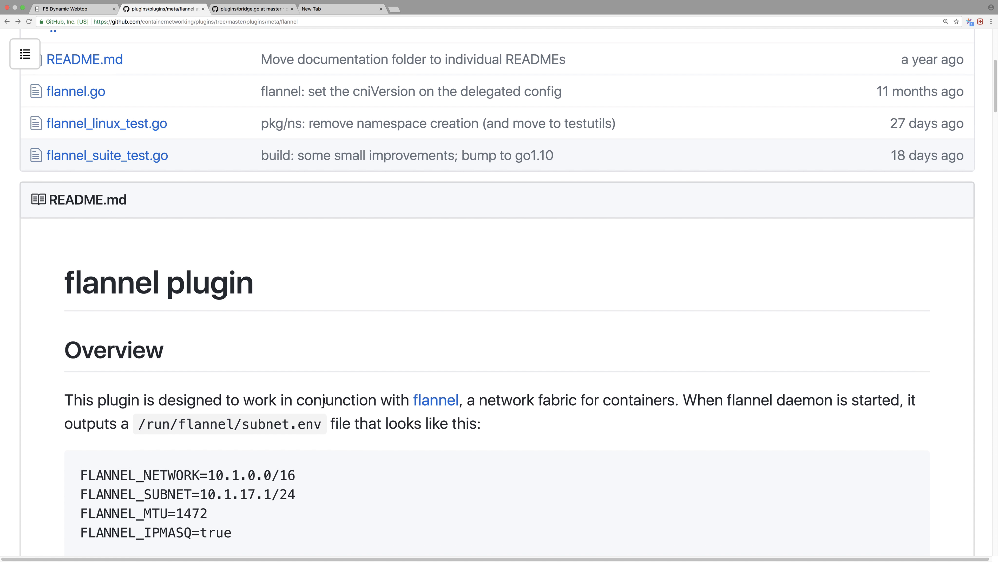
pyautogui.scroll(-3)
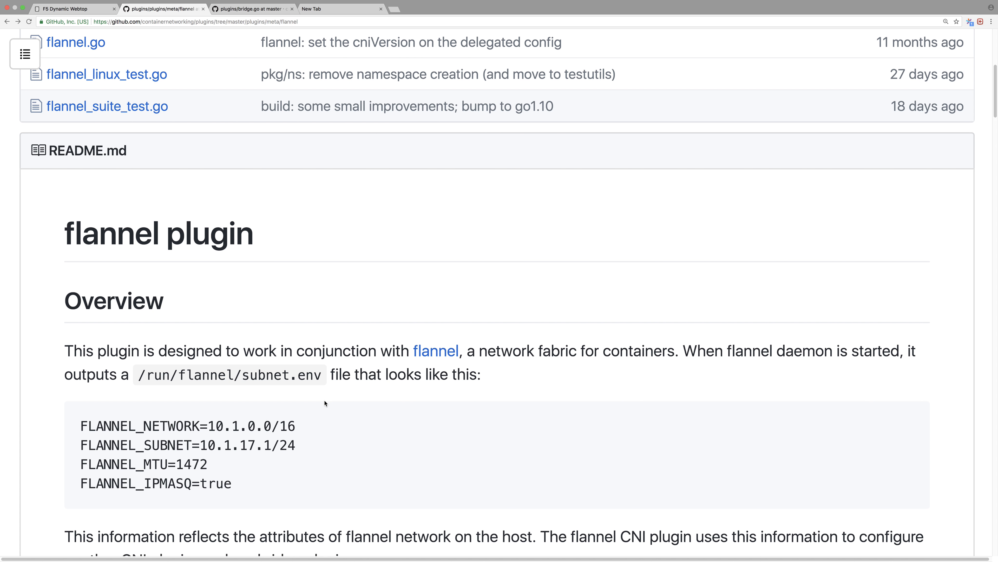
pyautogui.scroll(-3)
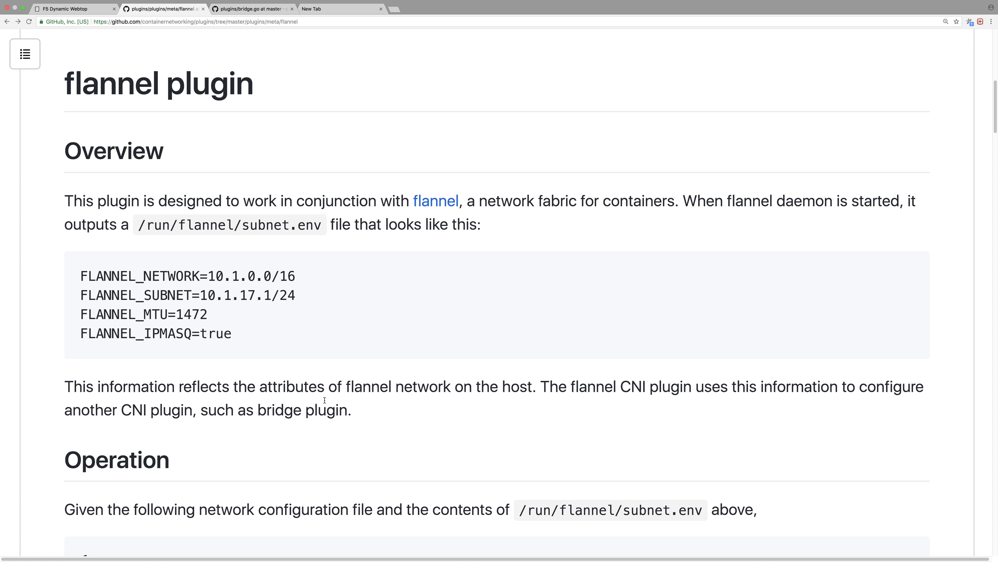
pyautogui.scroll(-3)
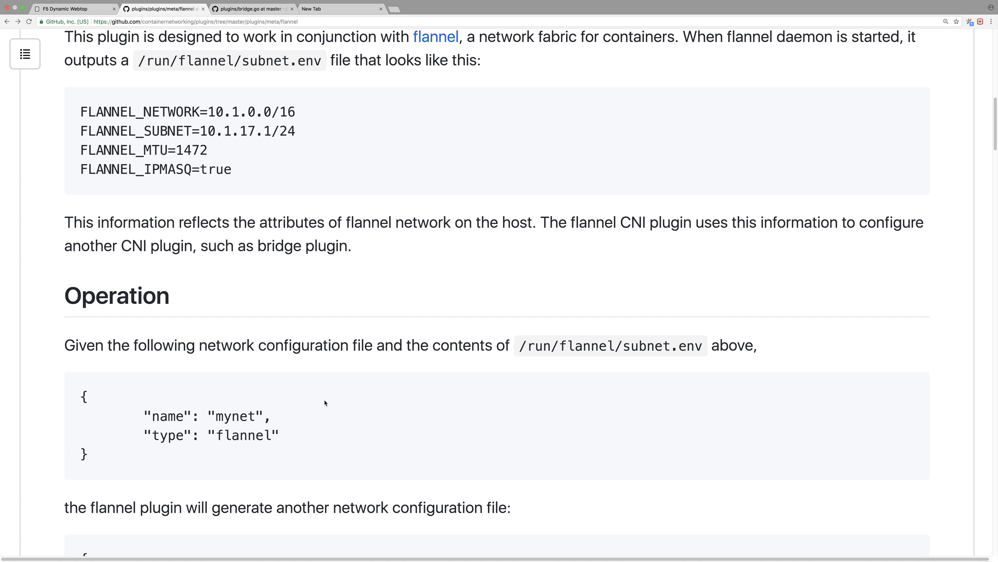
pyautogui.scroll(-3)
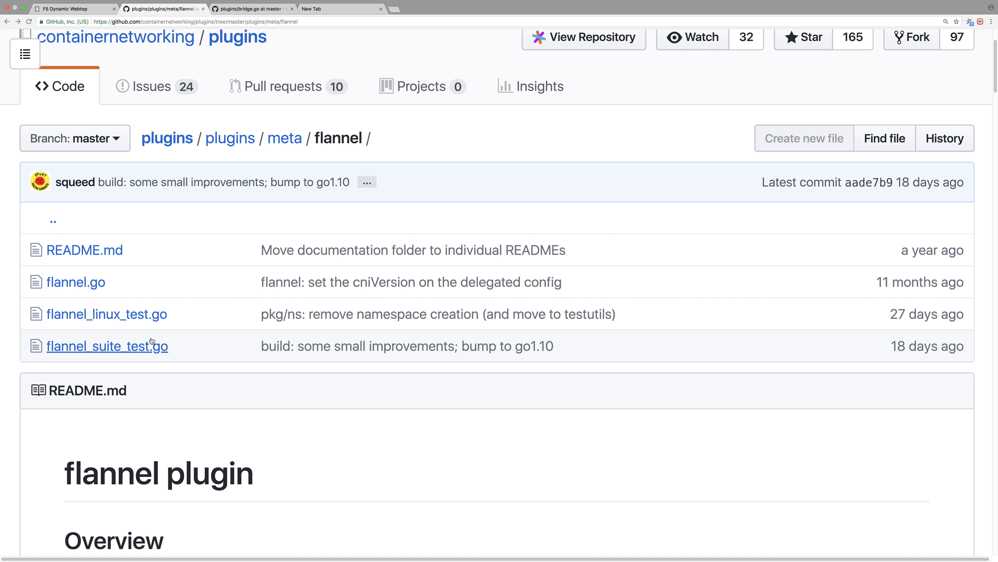
# - Confirm flannel.go's default subnet file path /run/flannel/subnet.env via the Sourcegraph tooltip
pyautogui.click(76, 281)
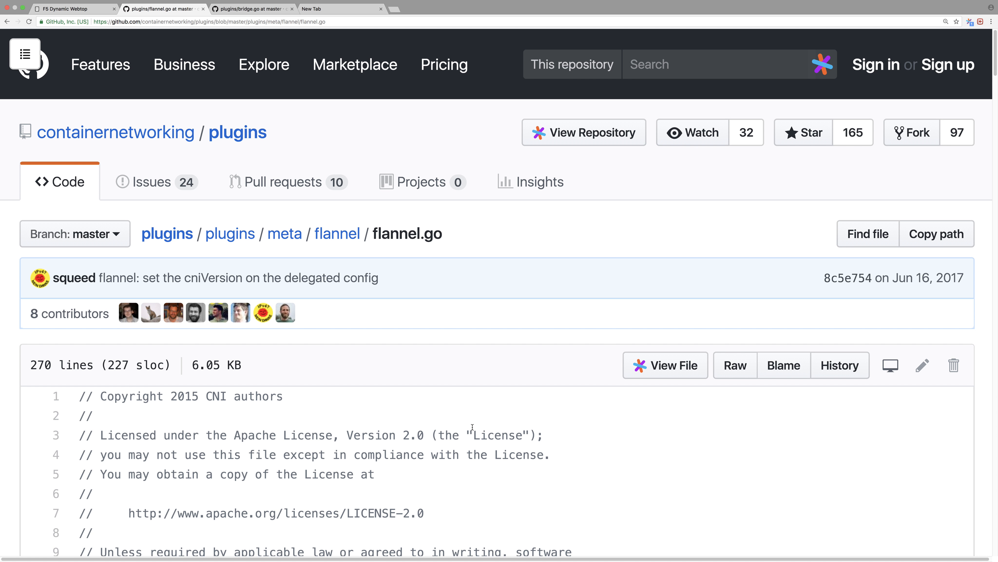
pyautogui.scroll(-3)
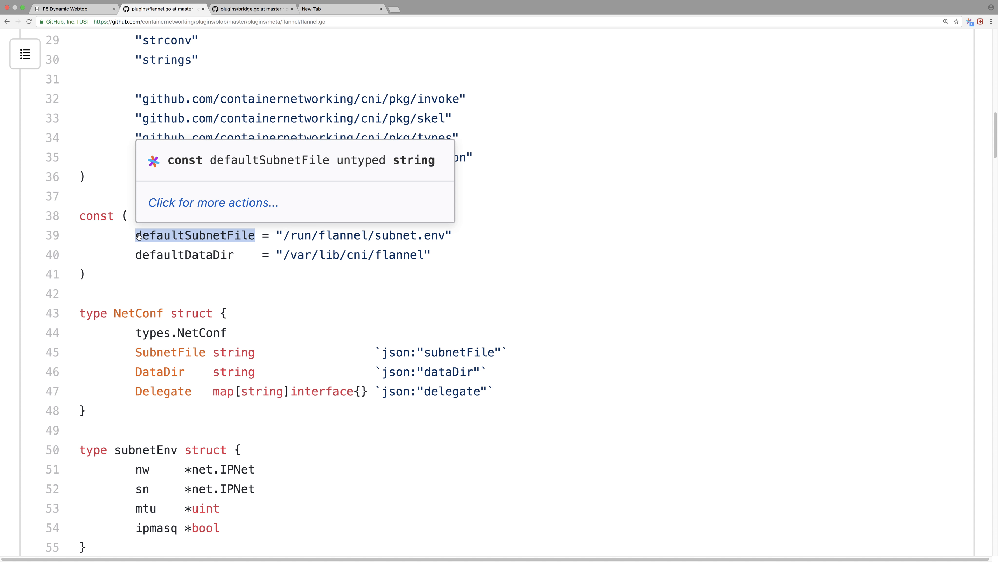
pyautogui.click(369, 235)
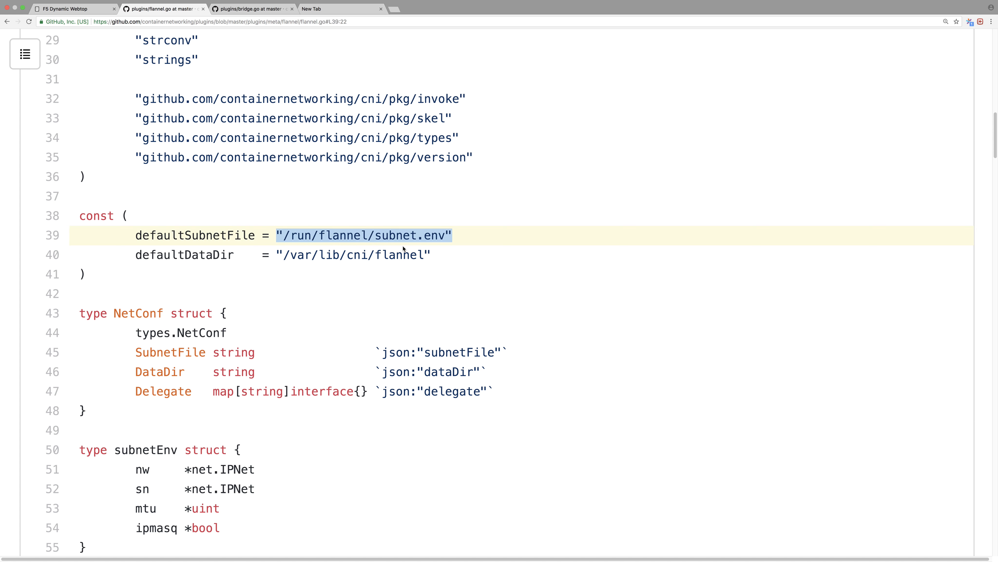
pyautogui.moveTo(417, 250)
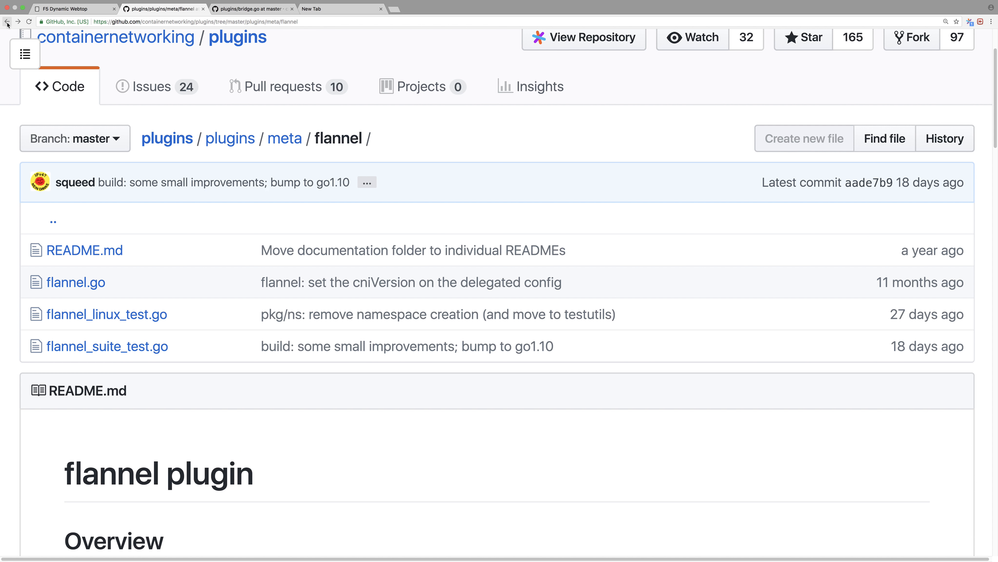
# - Back in the README Overview, select the sample FLANNEL_ lines of subnet.env
pyautogui.scroll(-3)
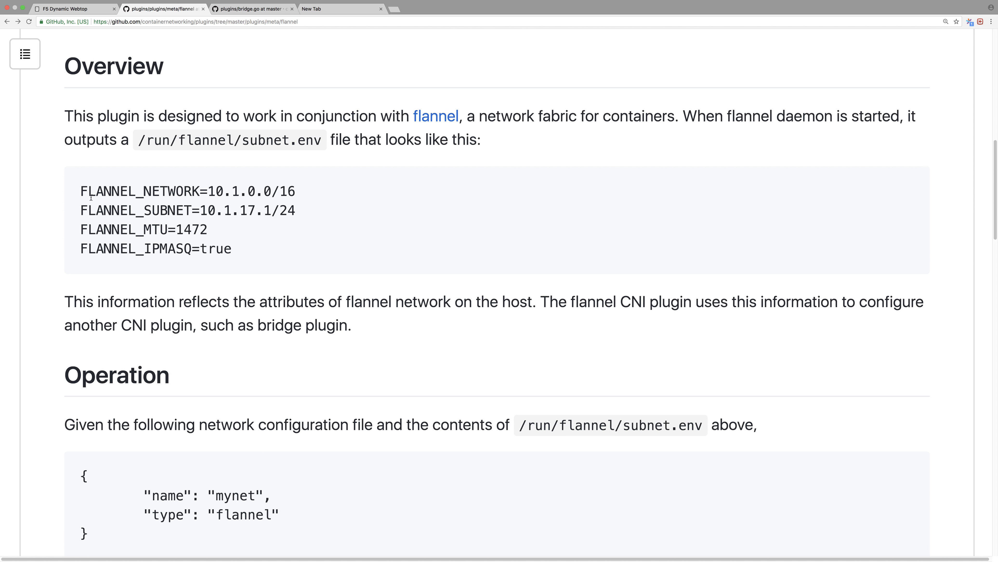
pyautogui.moveTo(80, 190); pyautogui.dragTo(232, 249)
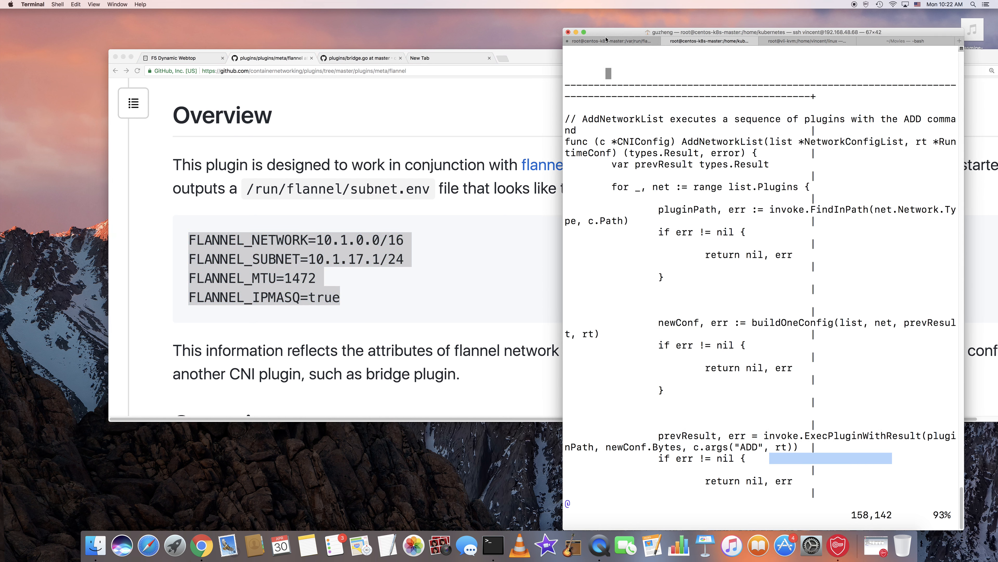
# - On the master, cat subnet.env showing 10.244.0.0/16, subnet 10.244.0.1/24, MTU 1450, masquerade true, beside the cbr0 bridge config
pyautogui.click(581, 32)
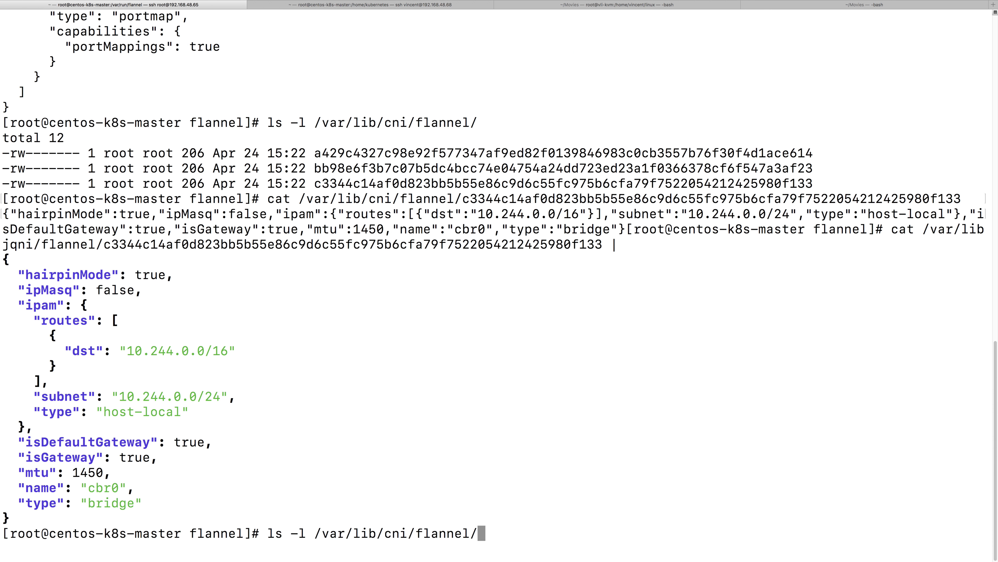
pyautogui.write('cat subnet.env')
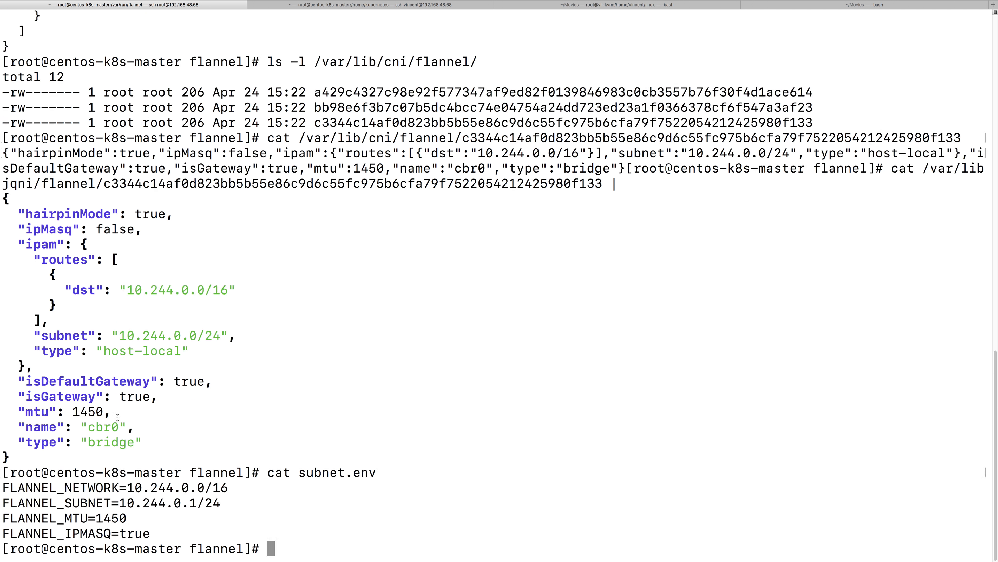
pyautogui.moveTo(3, 488); pyautogui.dragTo(248, 533)
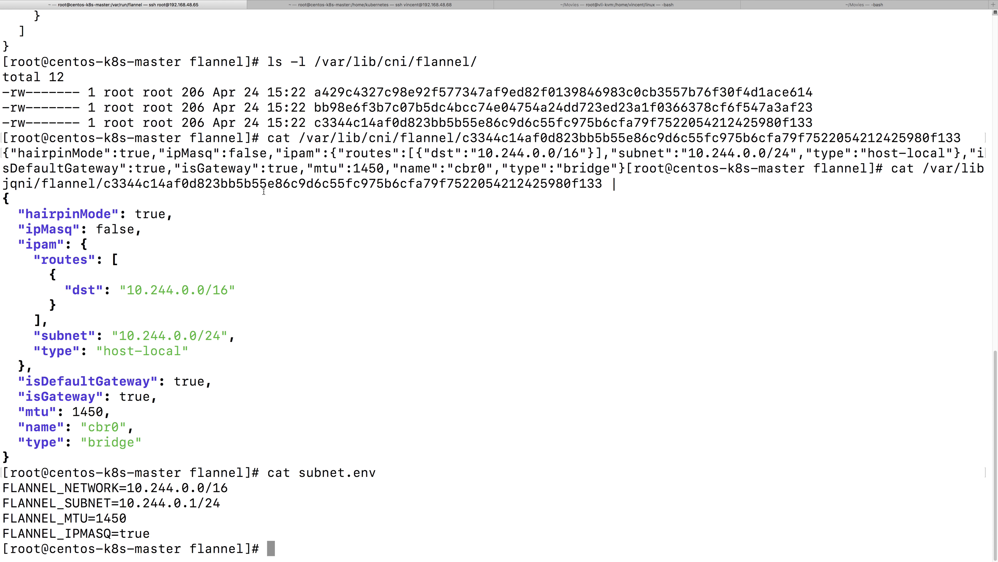
pyautogui.moveTo(178, 301)
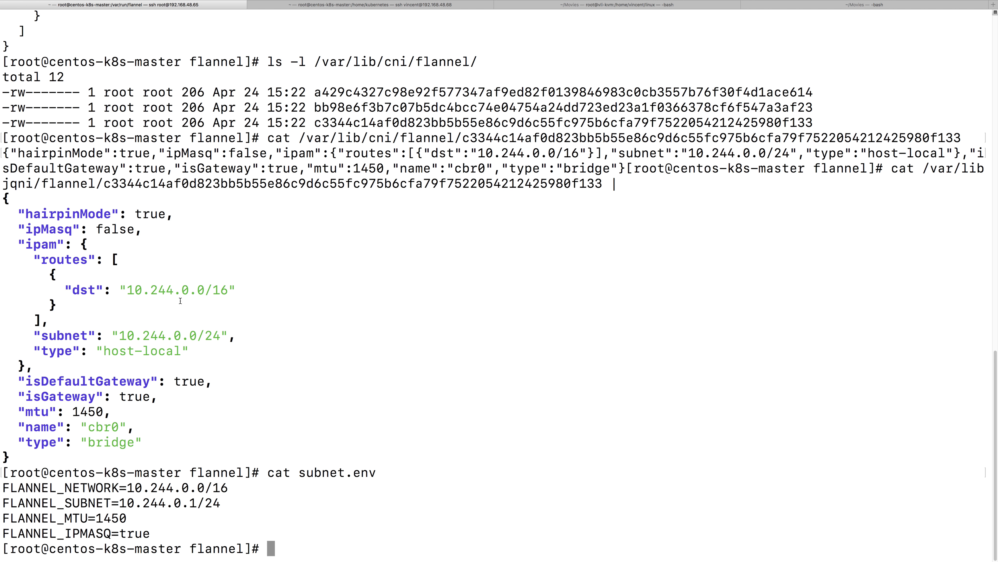
pyautogui.moveTo(281, 198)
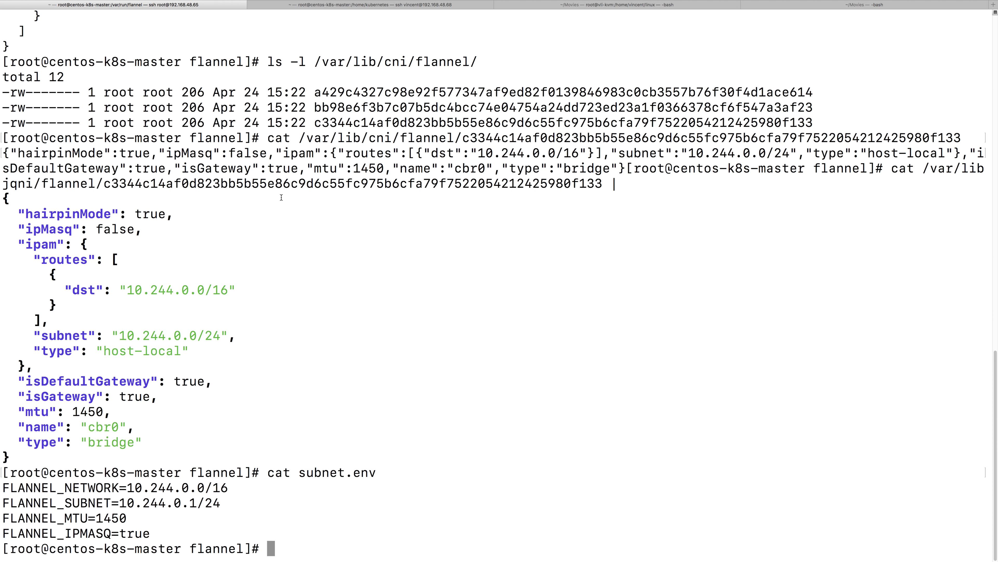
pyautogui.moveTo(267, 138)
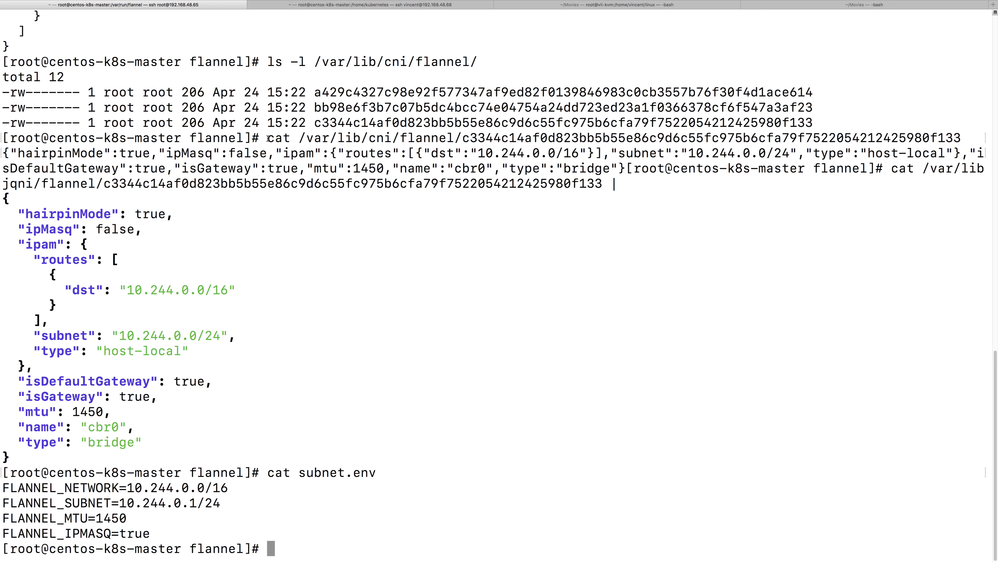
pyautogui.moveTo(267, 137); pyautogui.dragTo(374, 153)
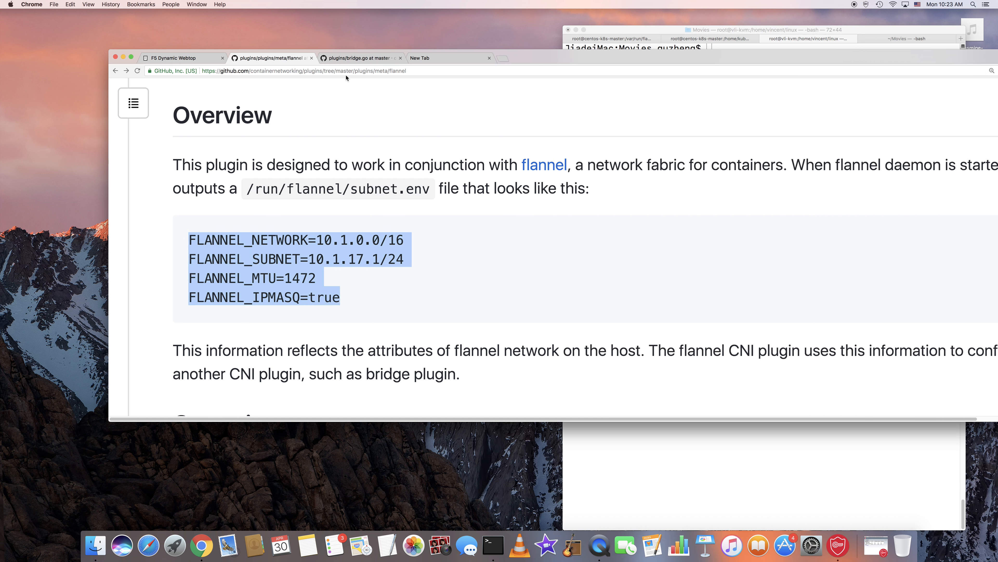
# - Return from the bridge.go tab to the flannel plugin folder and bring flannel.go back up
pyautogui.click(360, 57)
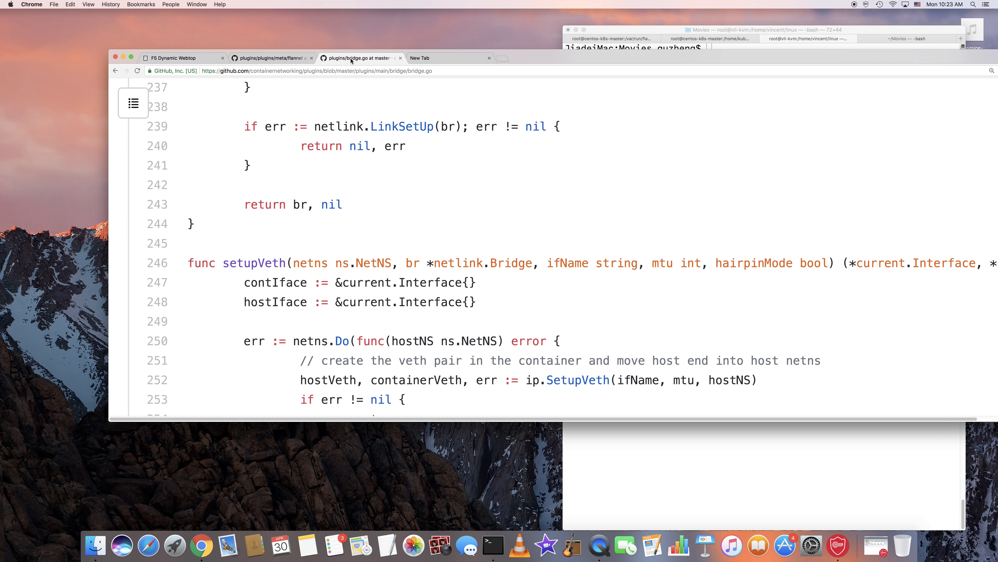
pyautogui.click(270, 58)
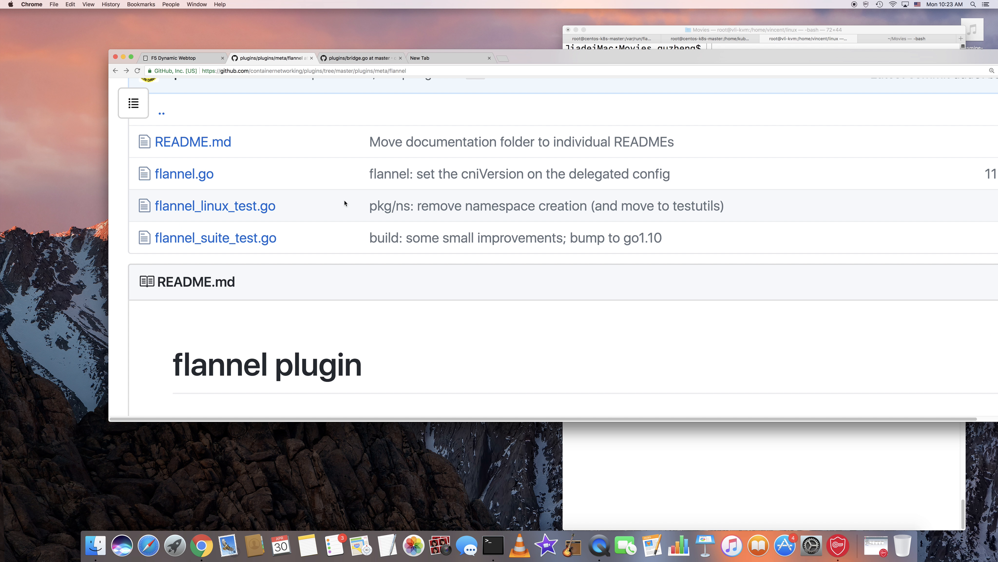
pyautogui.click(184, 173)
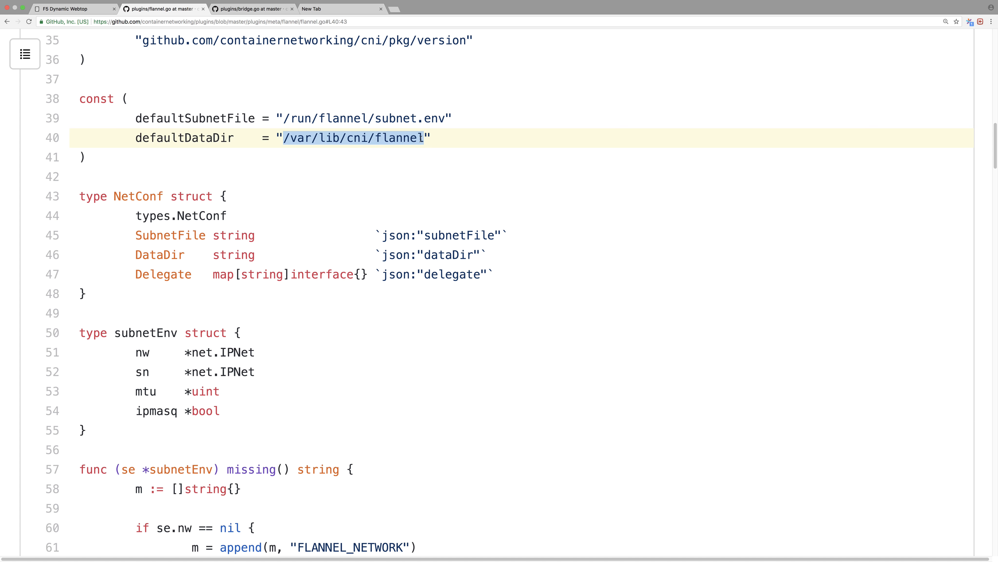
pyautogui.moveTo(584, 344)
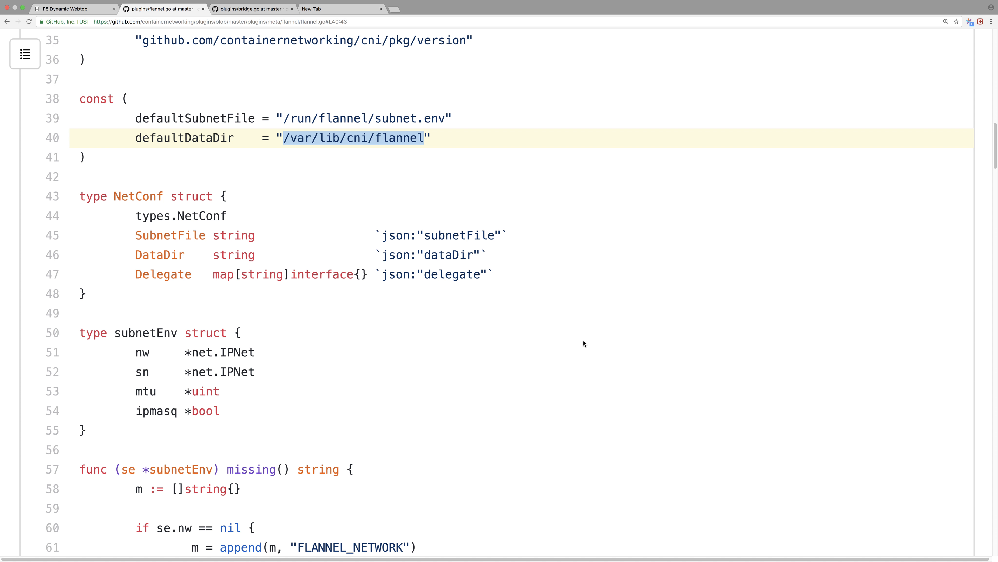
# - Read loadFlannelNetConf's /var/lib/cni/flannel default and loadFlannelSubnetEnv parsing FLANNEL_NETWORK, SUBNET and MTU
pyautogui.scroll(-3)
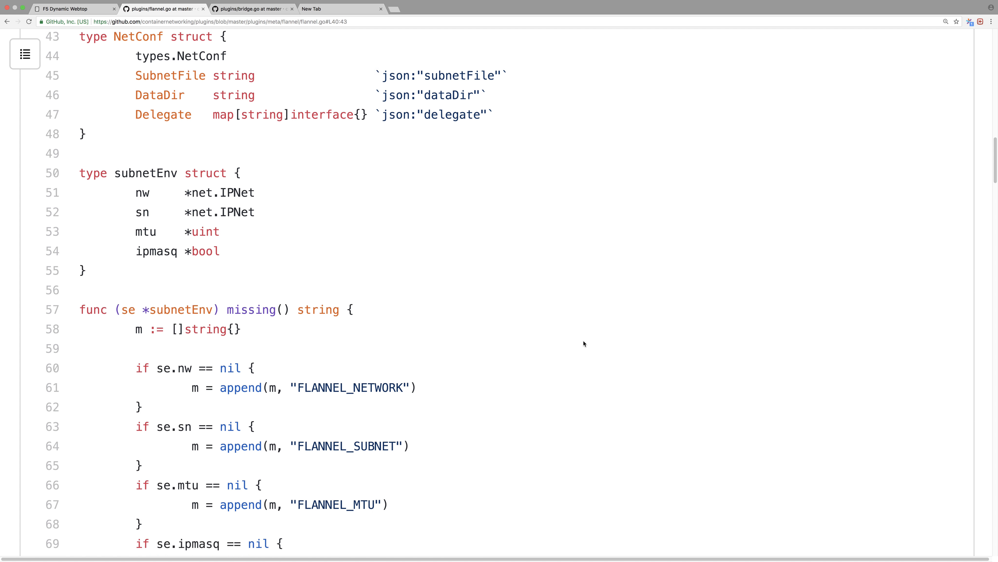
pyautogui.scroll(-3)
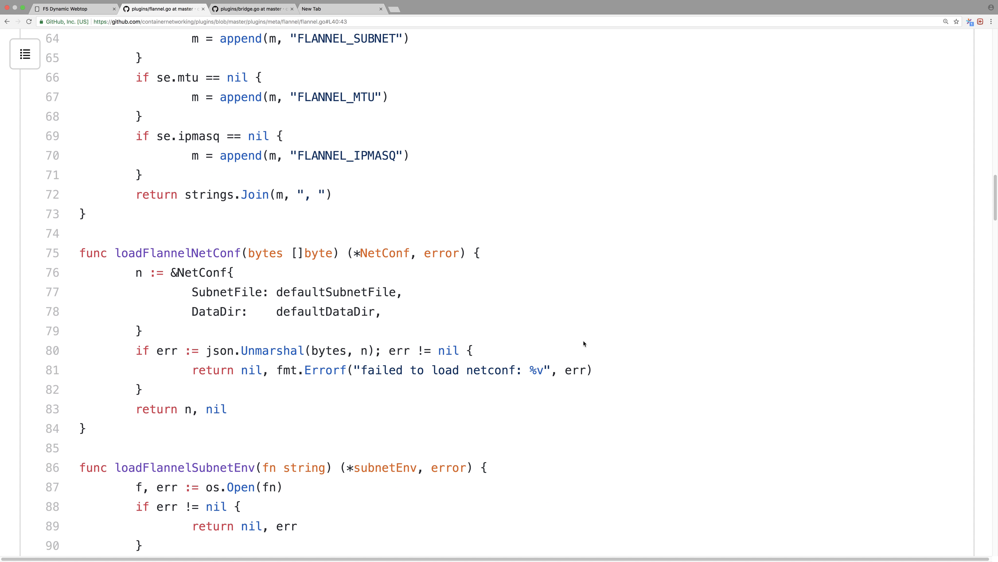
pyautogui.moveTo(176, 243)
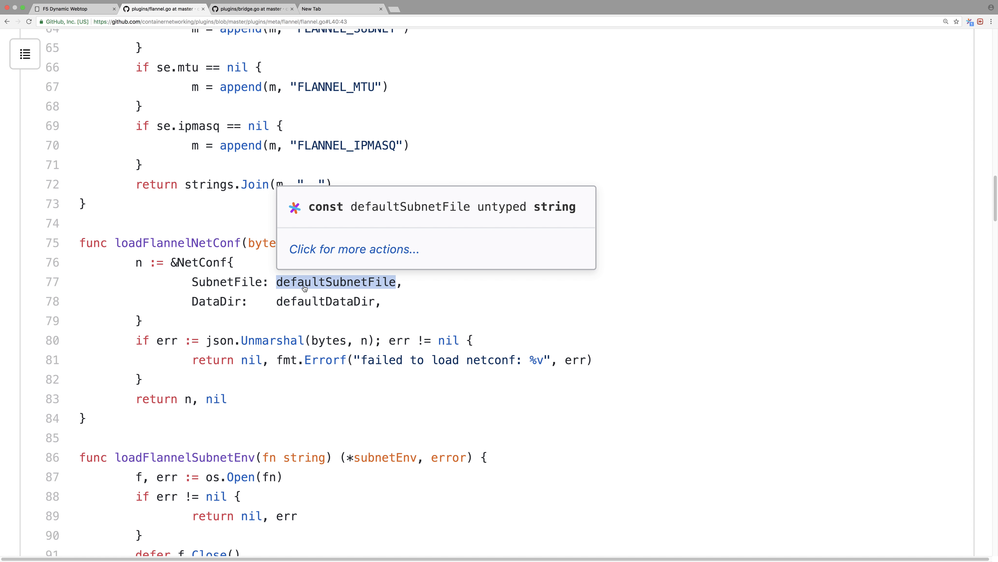
pyautogui.moveTo(307, 289)
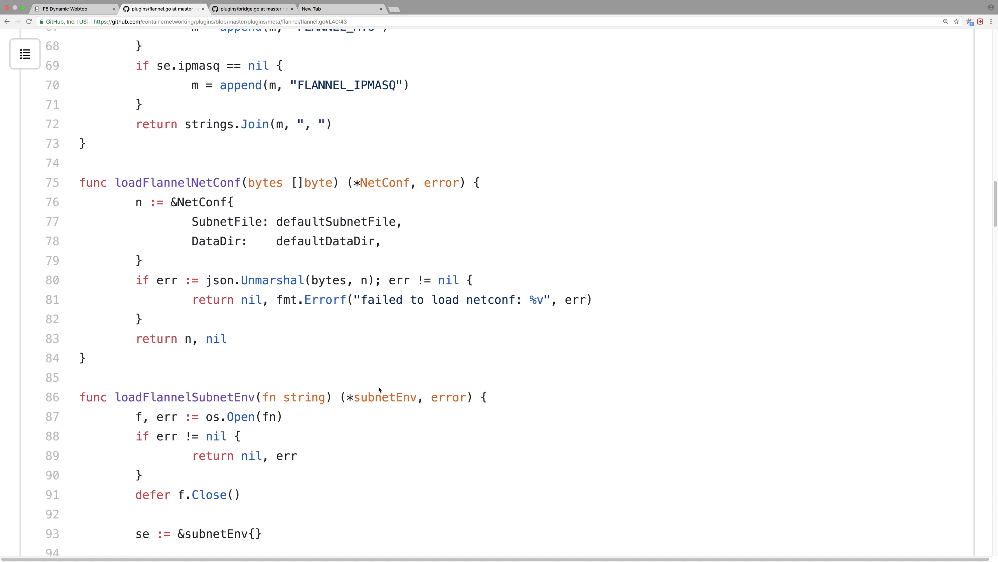
pyautogui.scroll(-3)
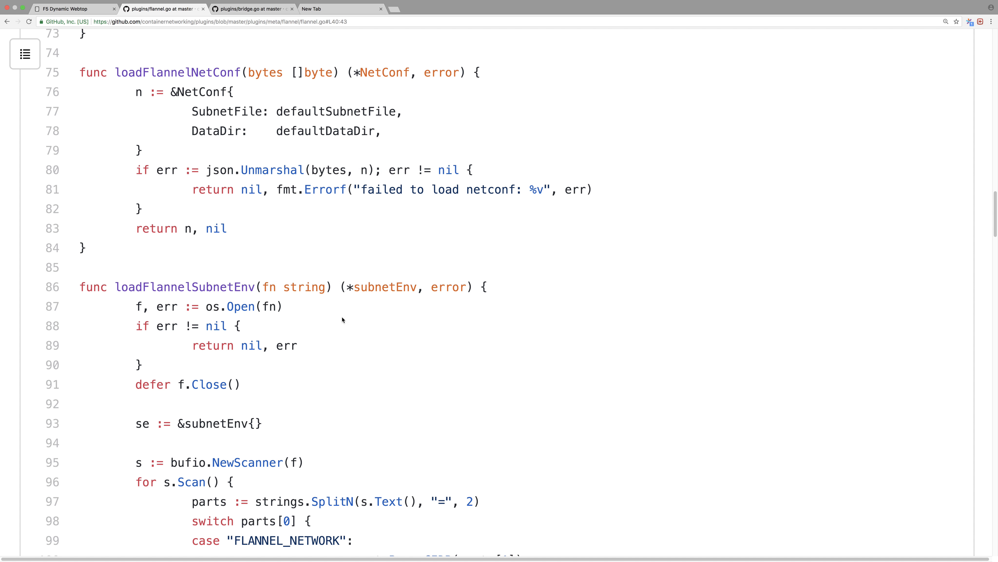
pyautogui.scroll(-3)
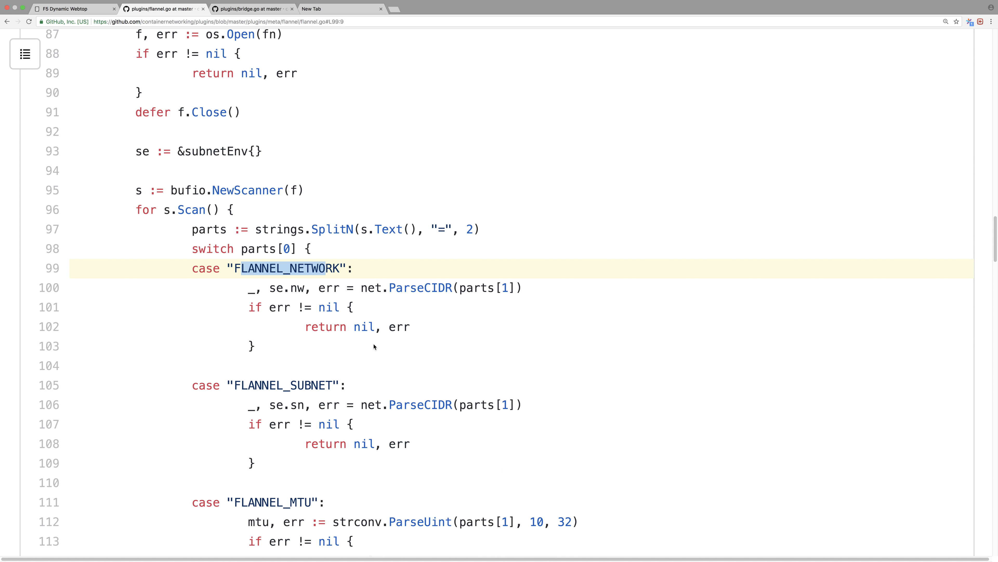
# - Read delegateAdd and the start of cmdAdd in flannel.go
pyautogui.scroll(-3)
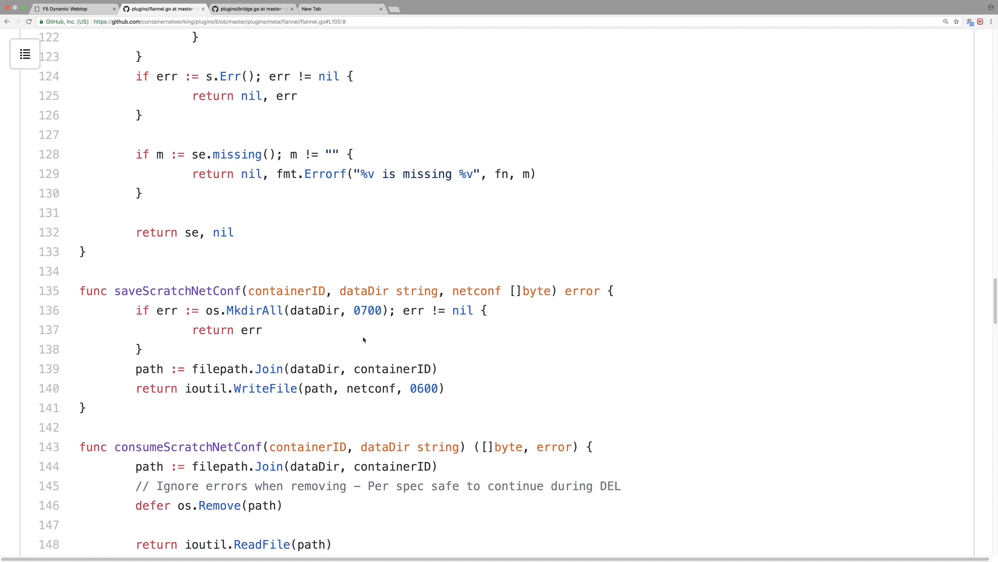
pyautogui.scroll(-3)
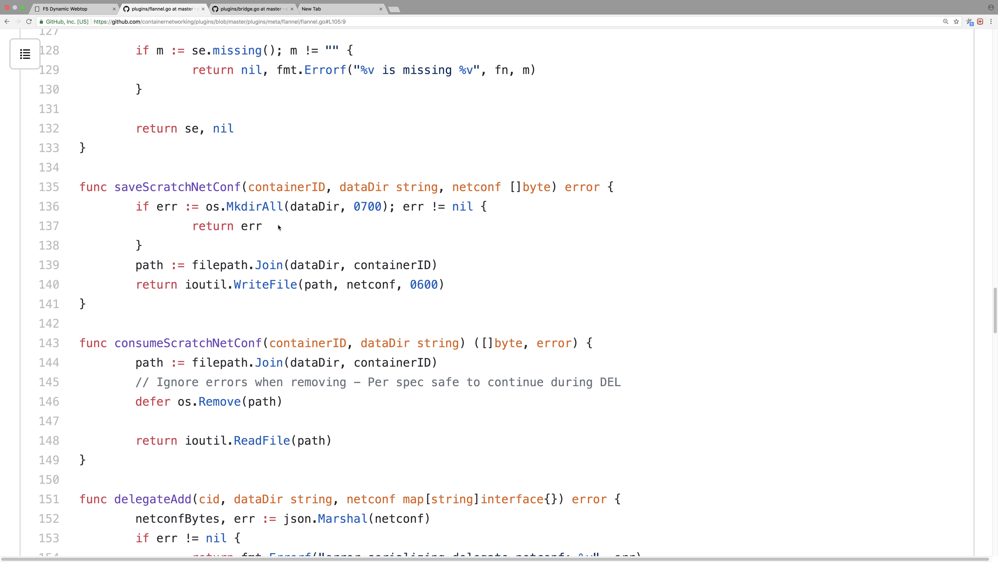
pyautogui.moveTo(463, 300)
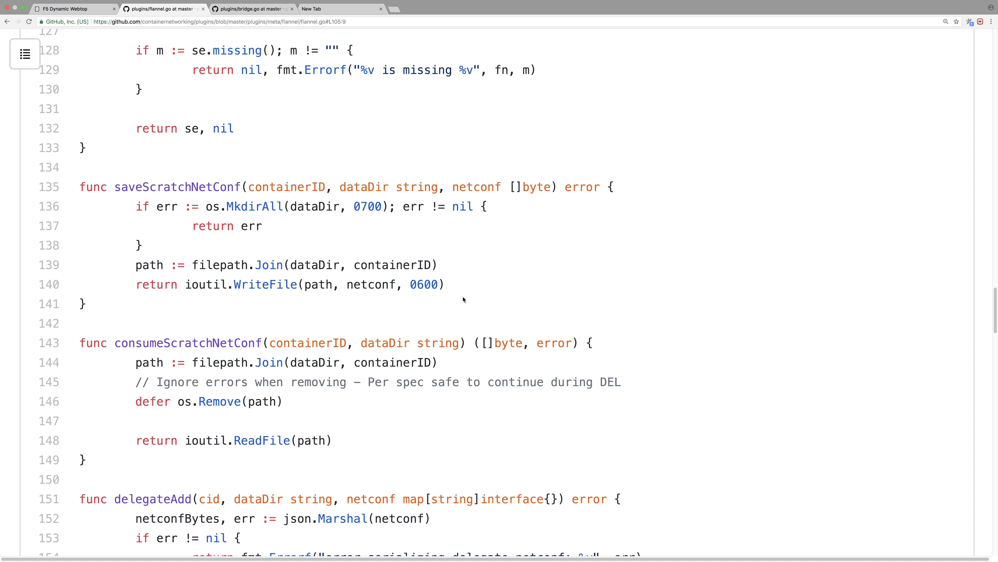
pyautogui.moveTo(462, 294)
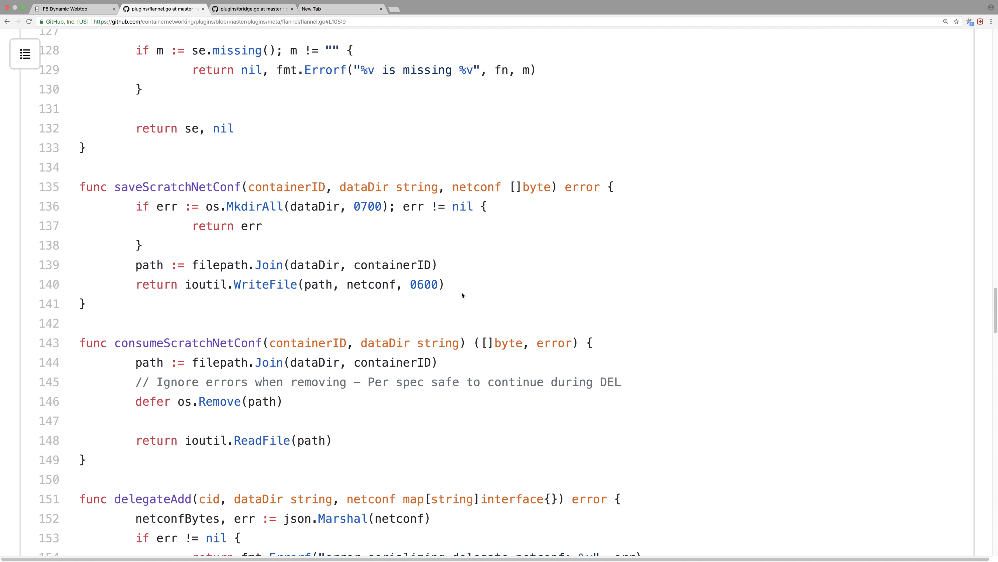
pyautogui.scroll(-3)
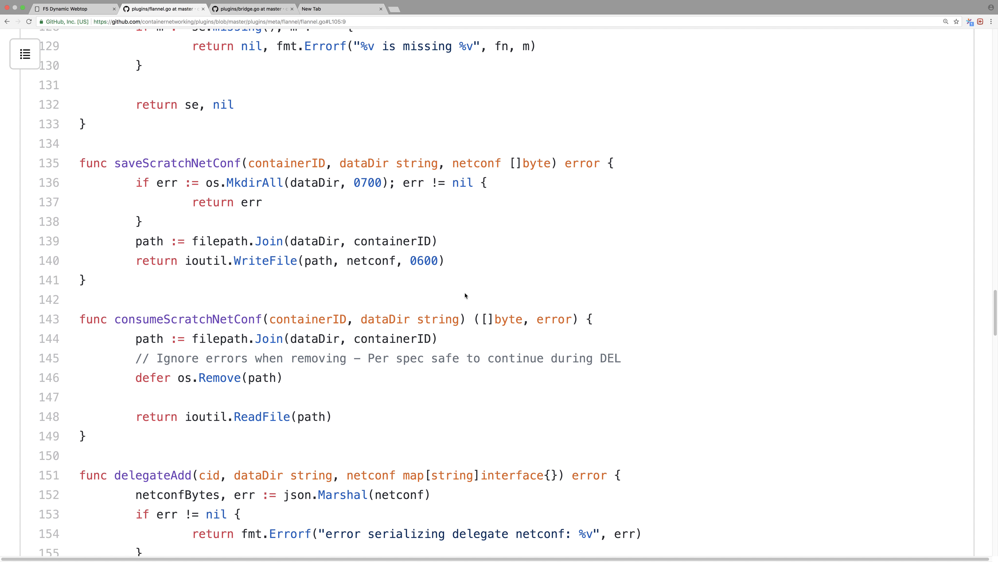
pyautogui.scroll(-3)
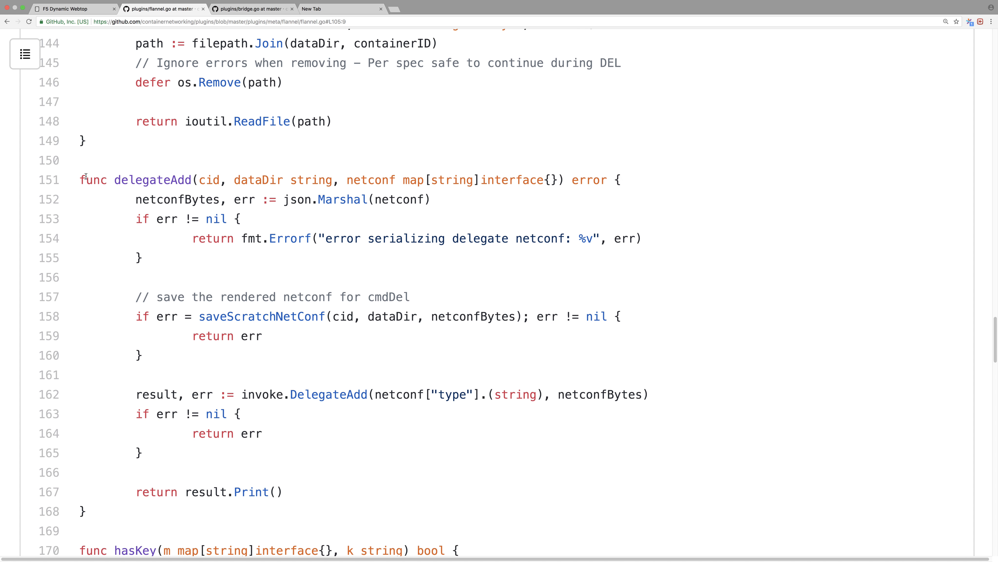
pyautogui.moveTo(426, 336)
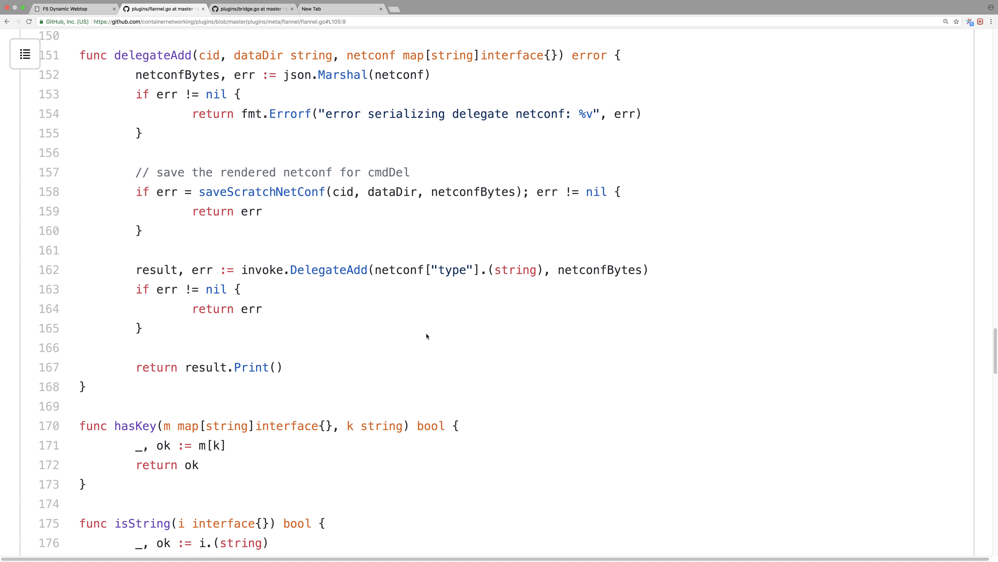
pyautogui.scroll(-3)
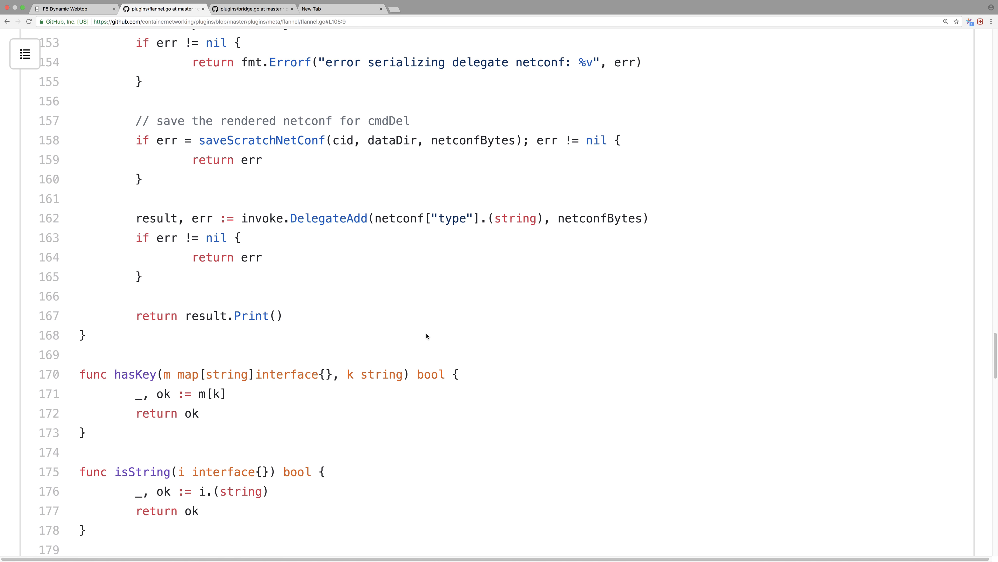
pyautogui.scroll(-3)
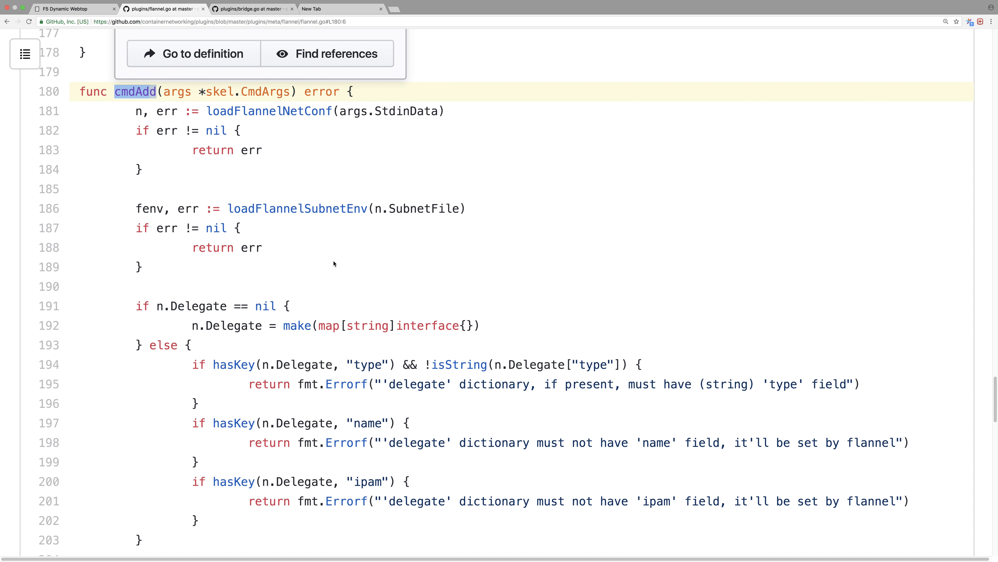
# - Follow cmdAdd's delegate defaults — type "bridge", ipMasq, mtu, isGateway, host-local IPAM — through to the delegateAdd return
pyautogui.scroll(-3)
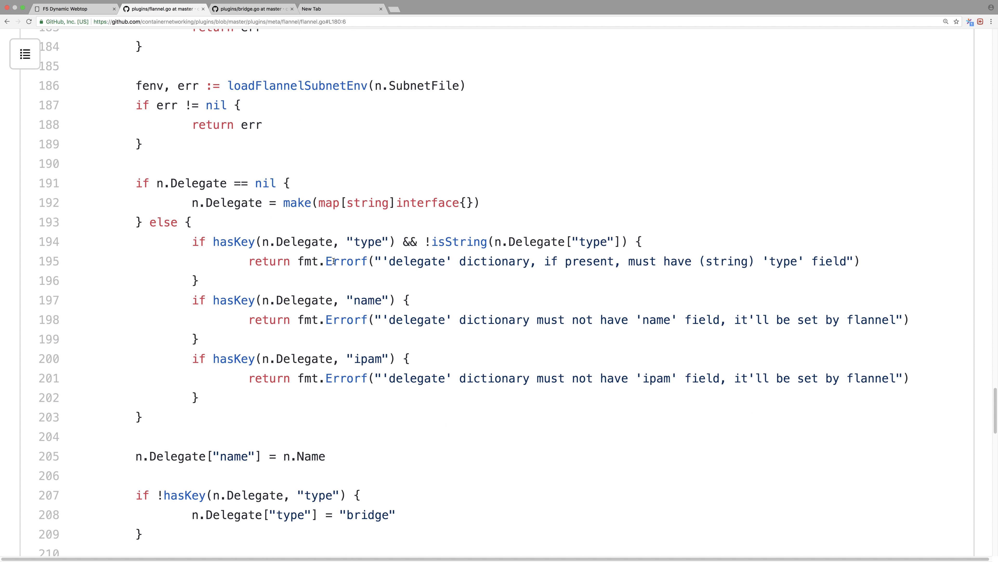
pyautogui.scroll(-3)
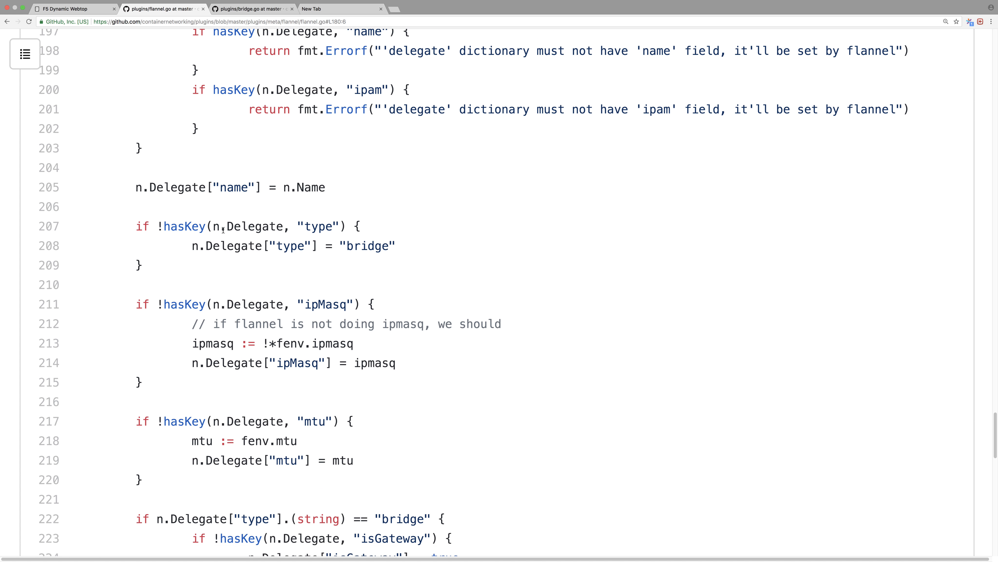
pyautogui.moveTo(309, 238)
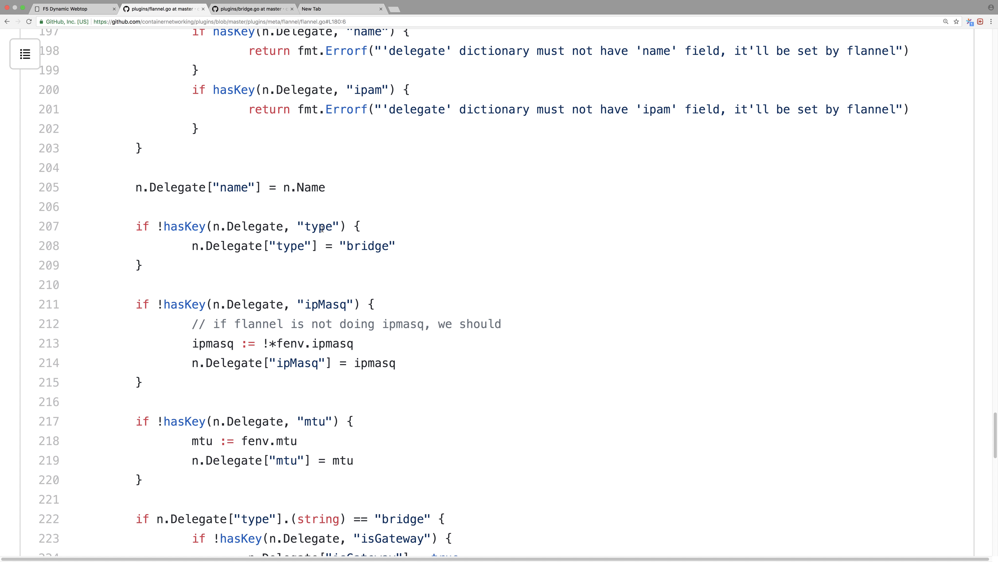
pyautogui.moveTo(392, 247)
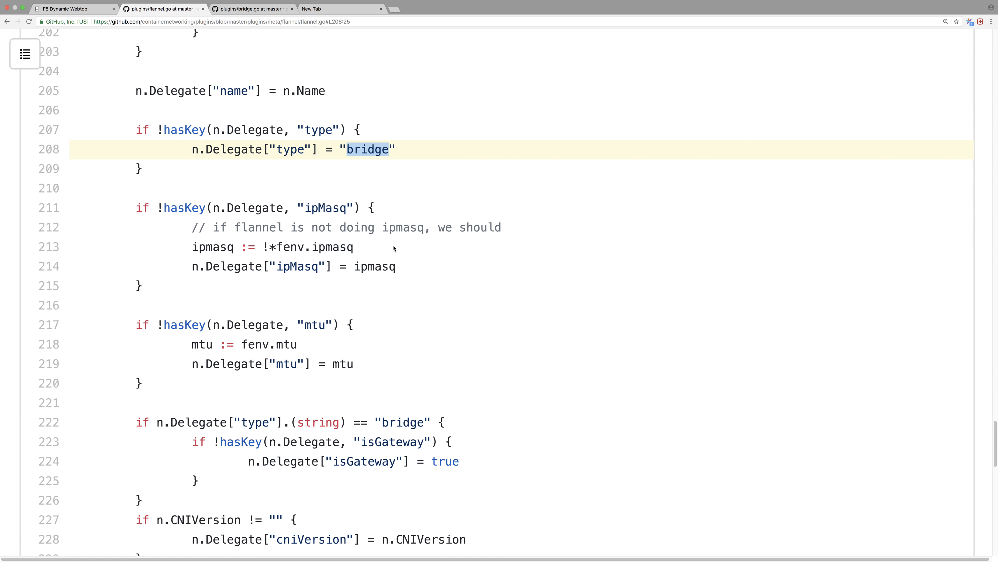
pyautogui.scroll(-3)
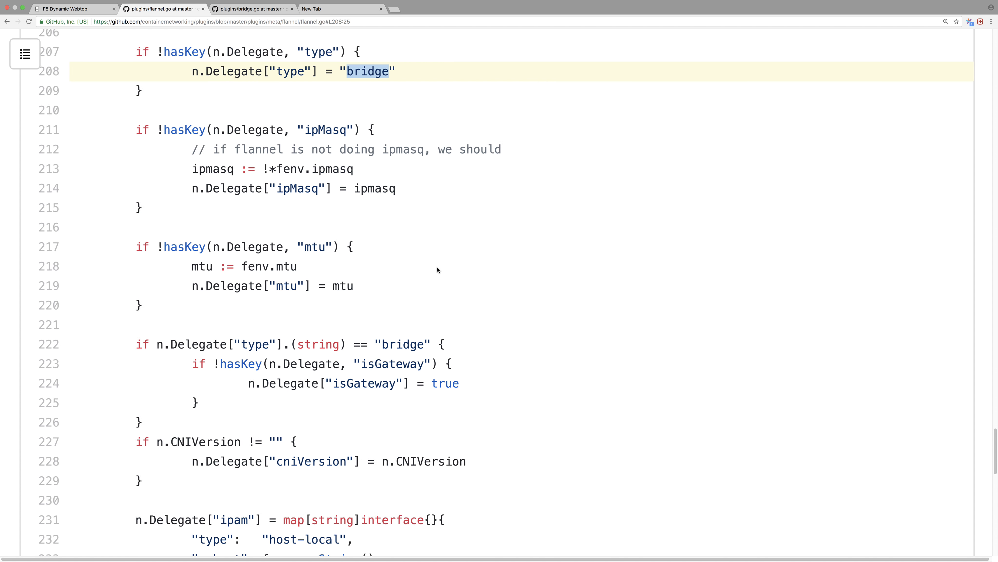
pyautogui.scroll(-3)
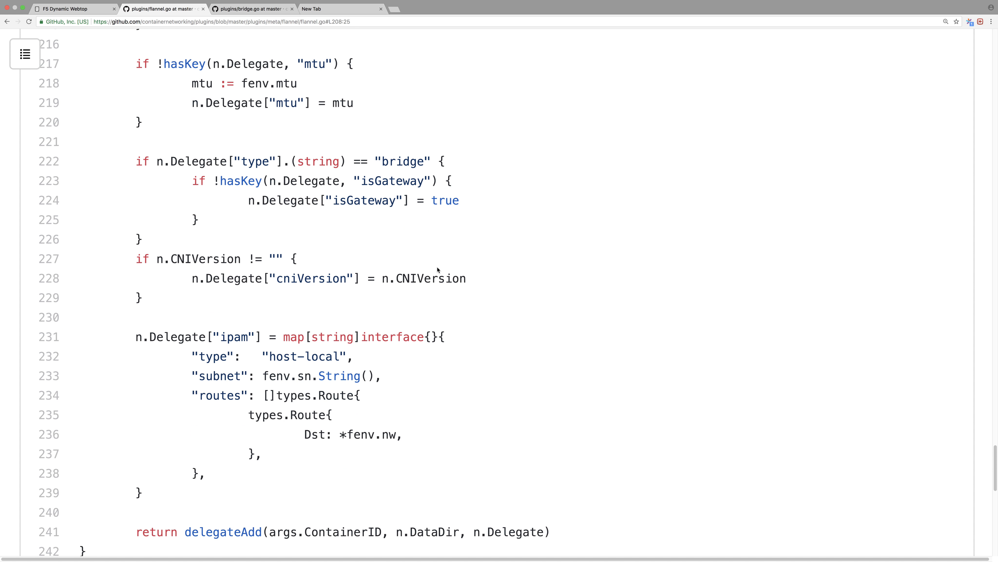
pyautogui.scroll(-3)
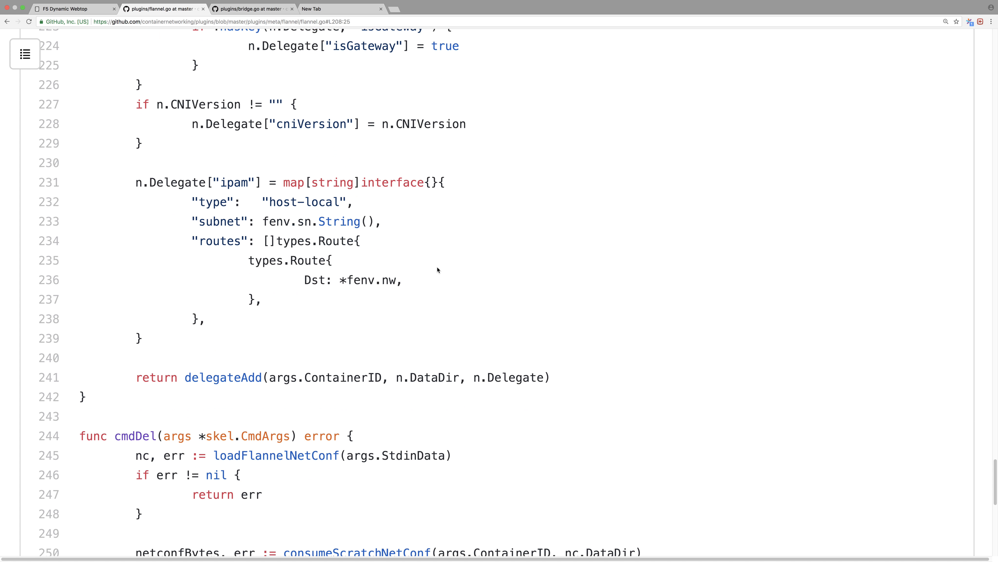
pyautogui.scroll(-3)
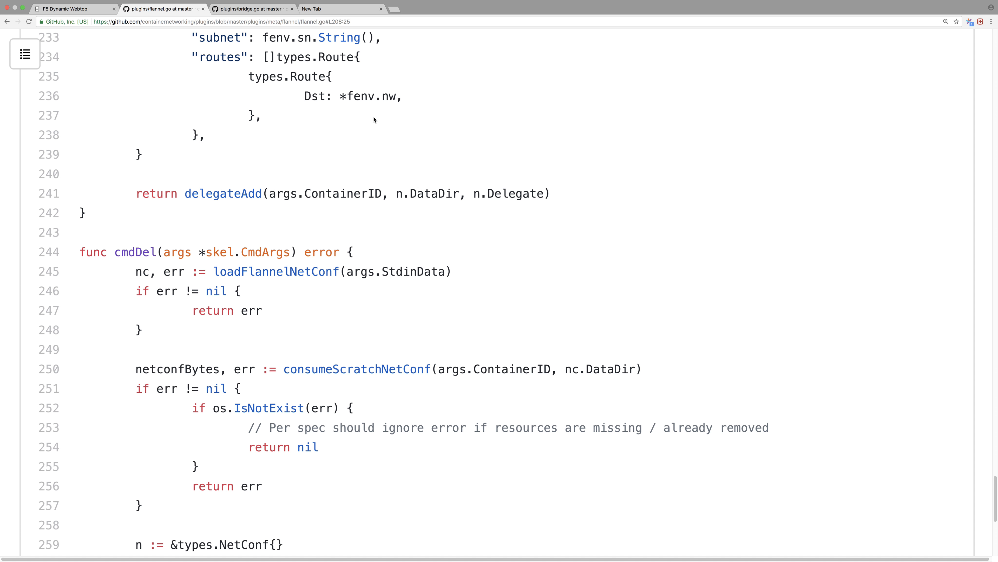
pyautogui.scroll(-3)
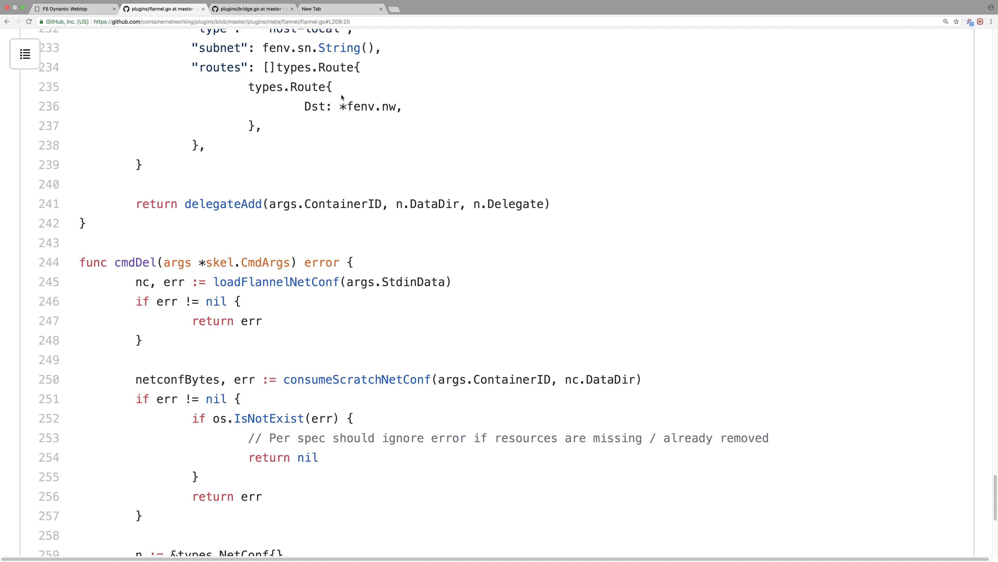
pyautogui.click(248, 9)
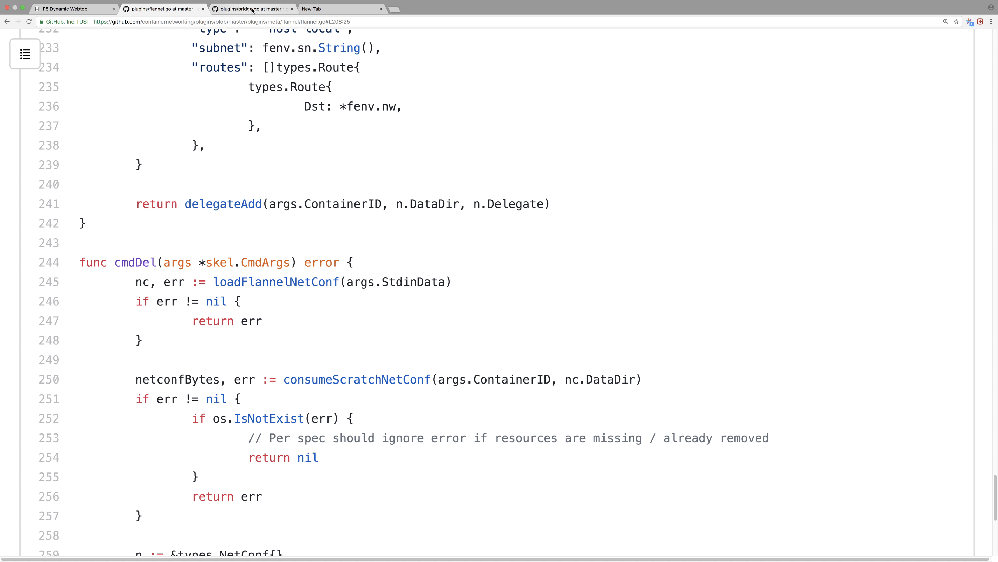
# - In bridge.go, locate the defaultBrName constant set to "cni0" at line 39 with its Sourcegraph tooltip
pyautogui.click(249, 8)
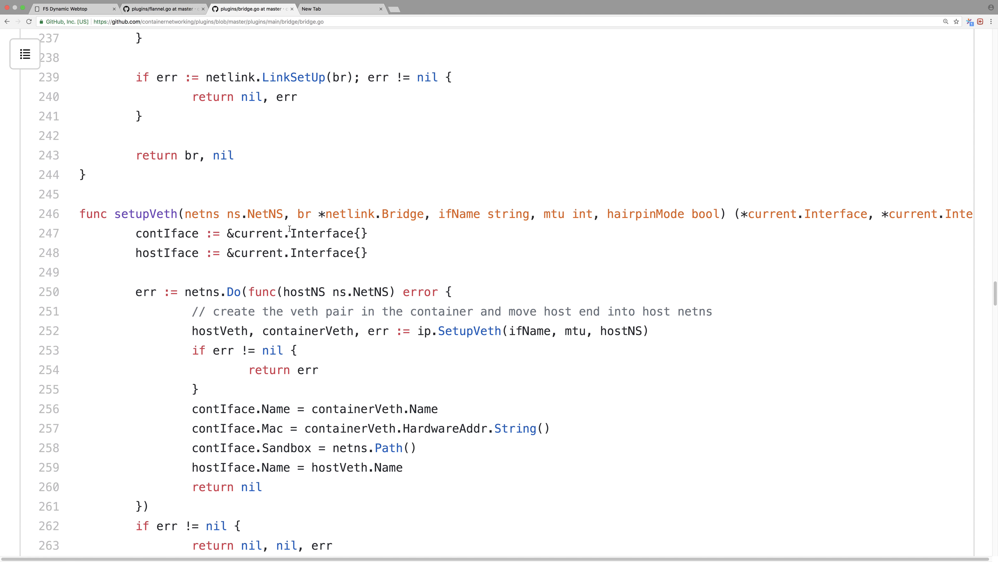
pyautogui.moveTo(145, 213)
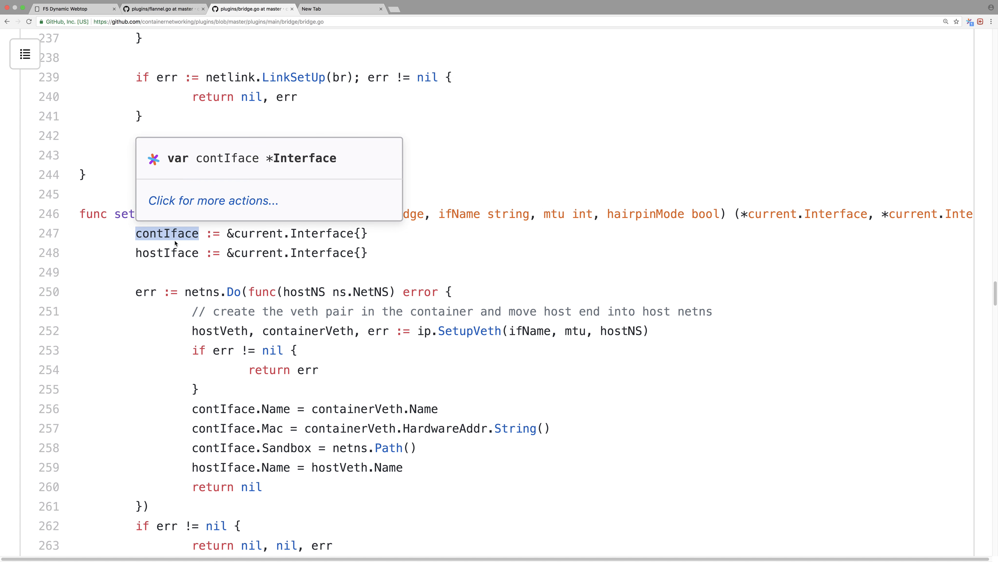
pyautogui.moveTo(172, 237)
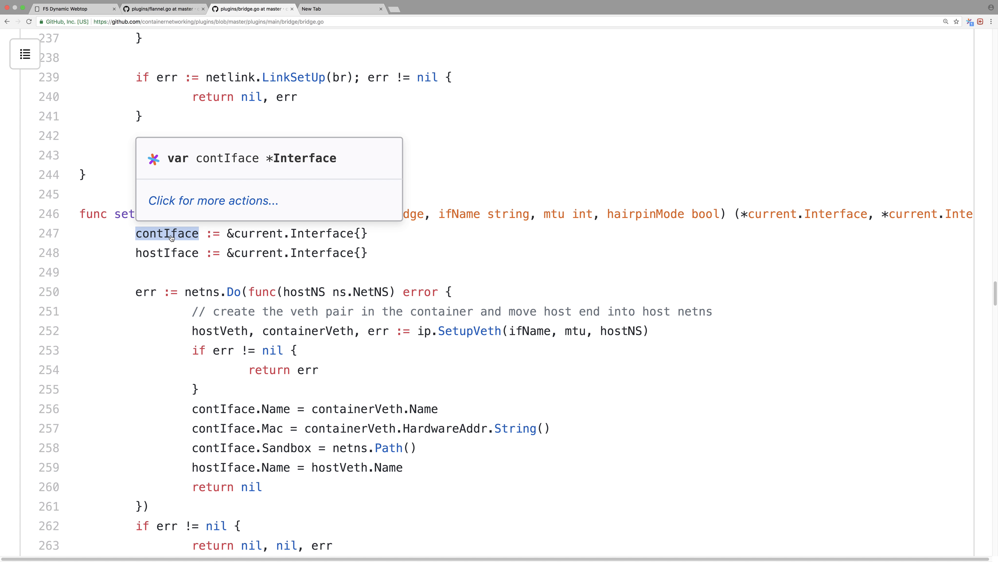
pyautogui.moveTo(167, 233)
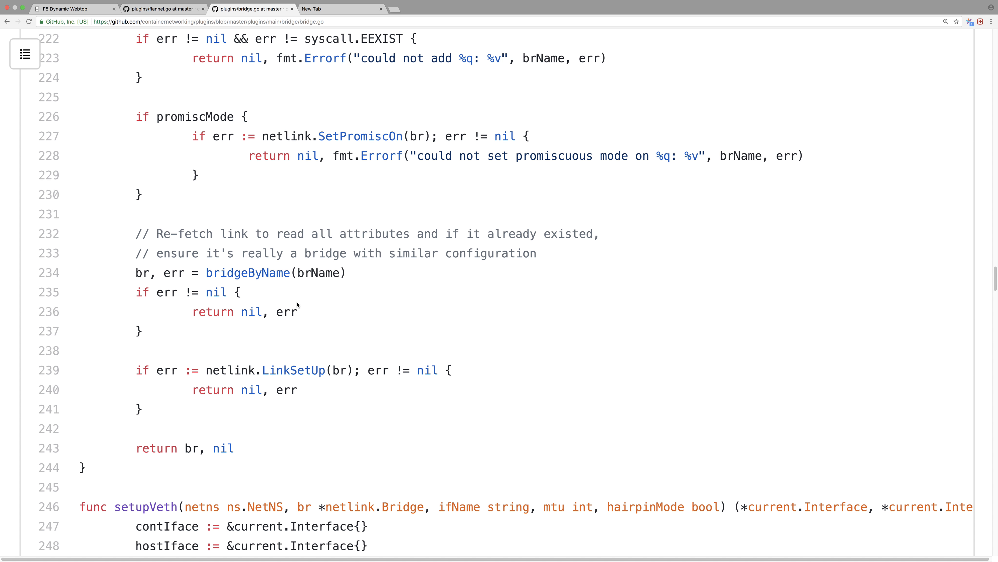
pyautogui.scroll(-3)
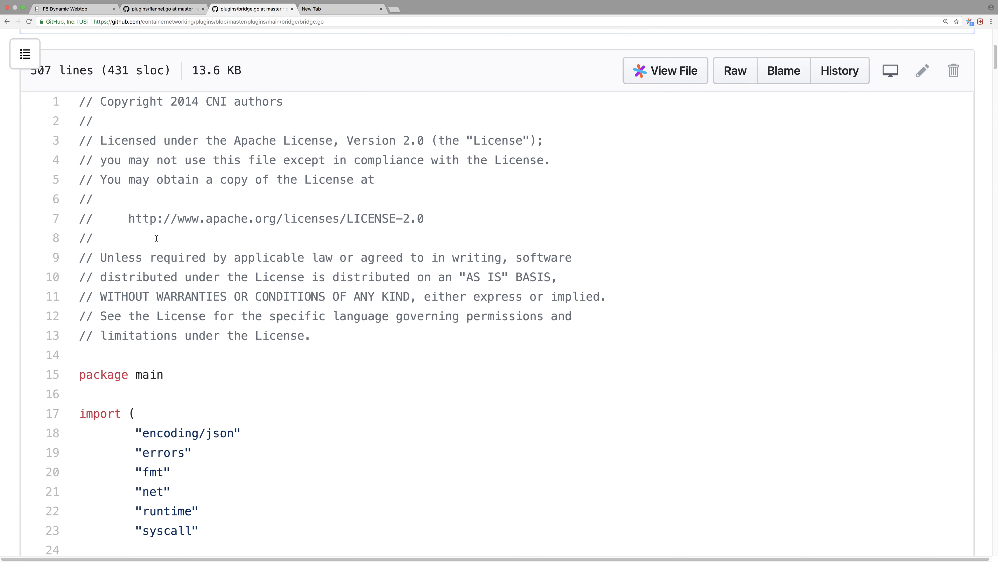
pyautogui.scroll(-3)
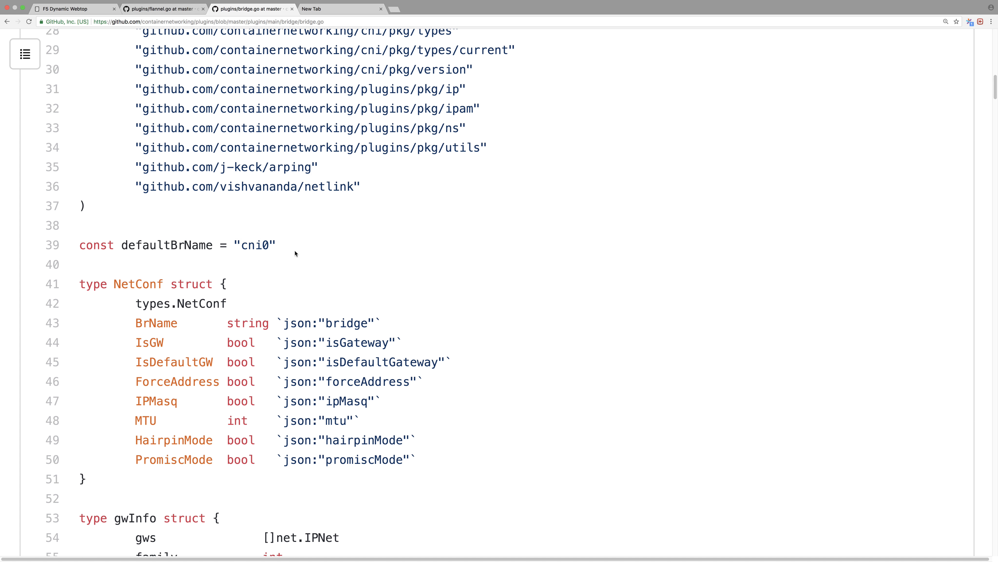
pyautogui.click(167, 245)
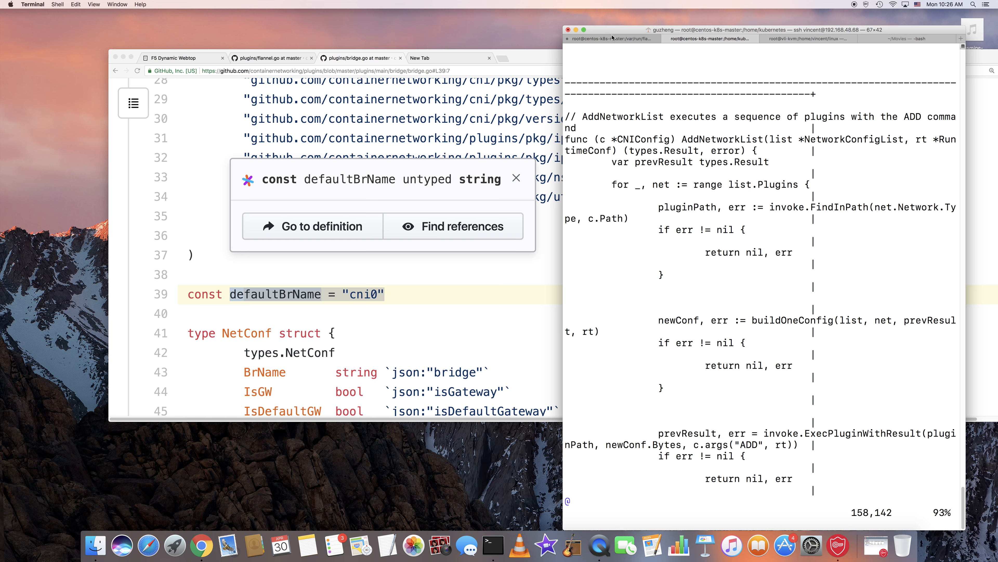
# - Run ip link list and brctl show on the master, revealing the cni0 bridge with three veth interfaces attached
pyautogui.click(613, 38)
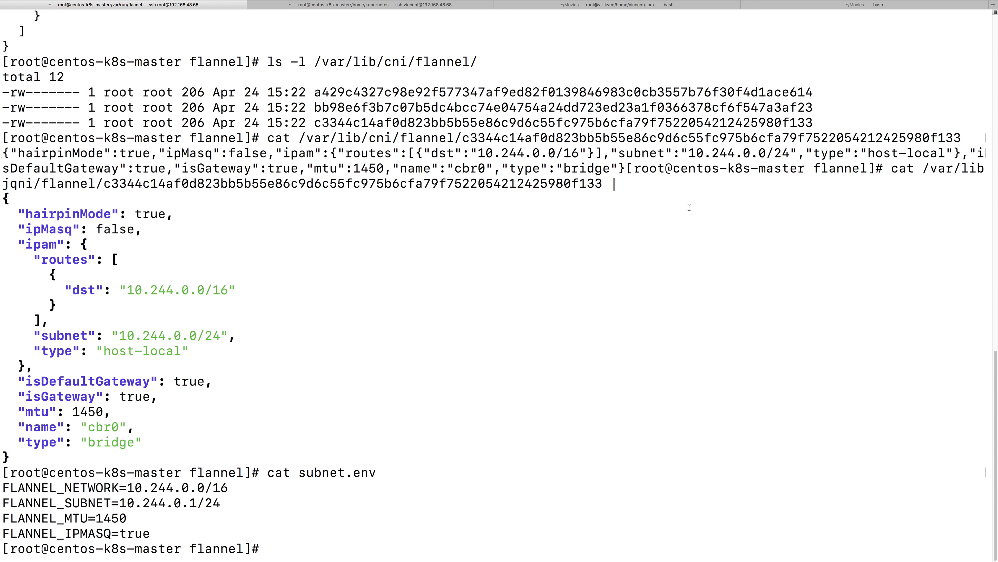
pyautogui.write('ip link list')
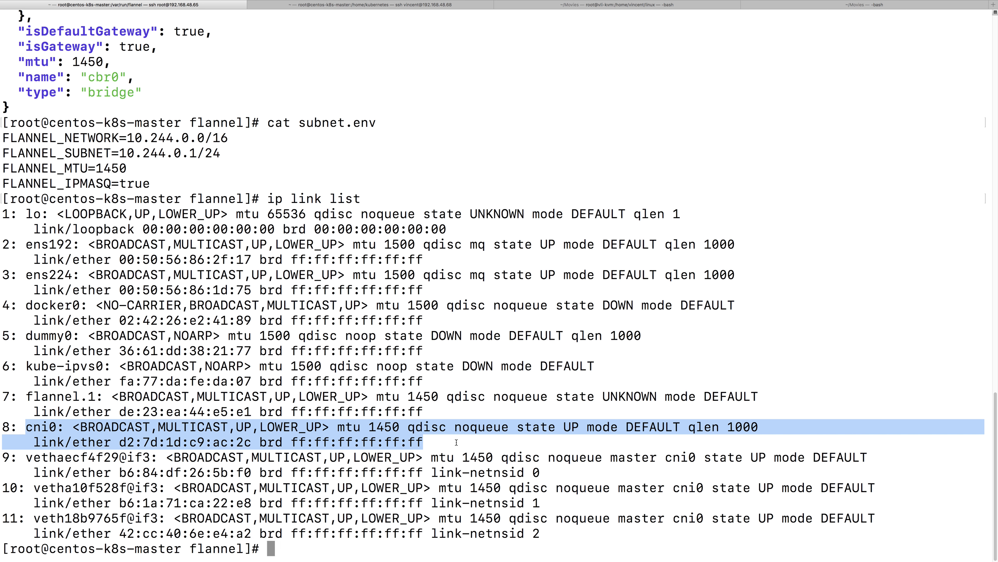
pyautogui.write('brctl show')
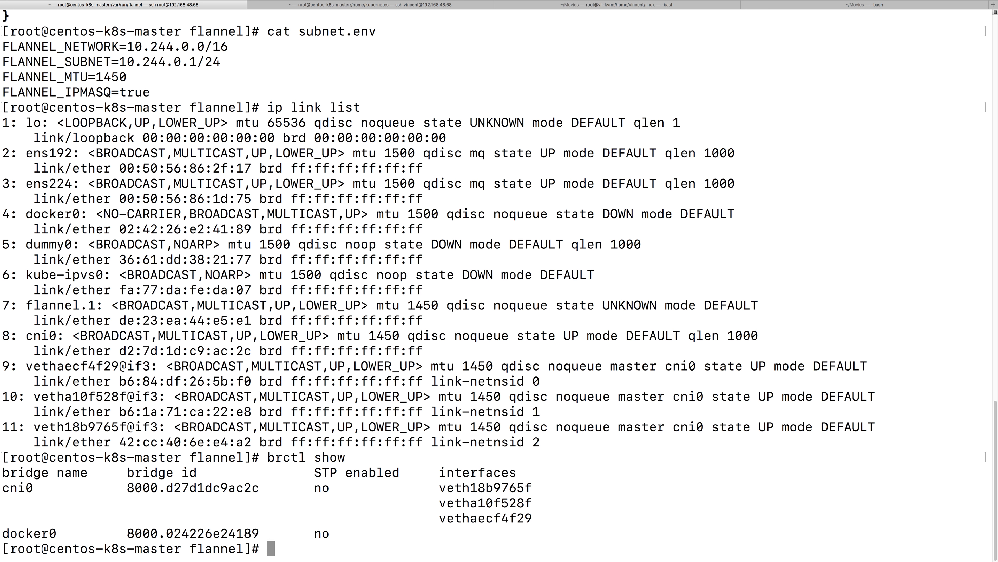
pyautogui.write('cd /')
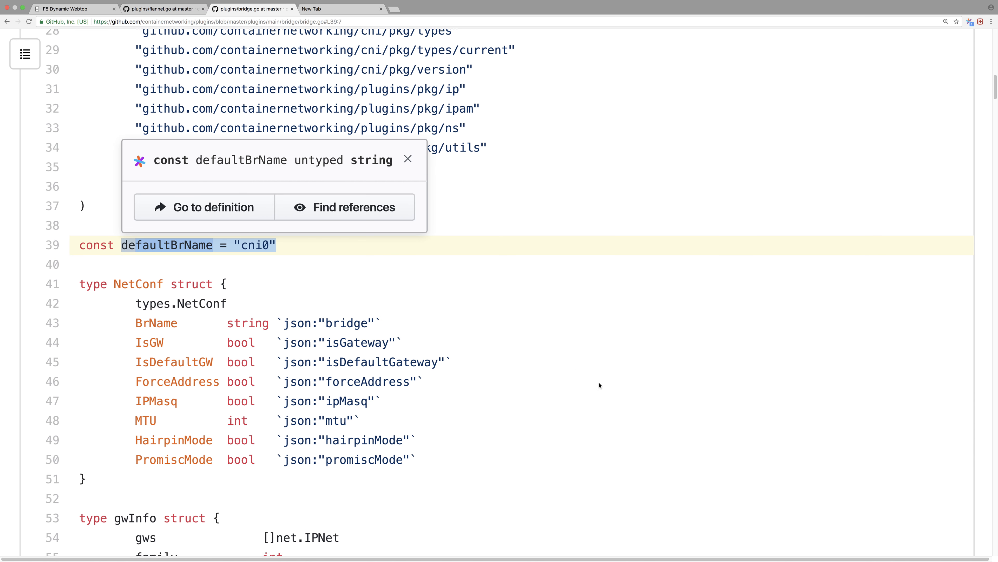
# - Scroll bridge.go through cmdAdd, setupBridge, IP masquerade and gratuitous ARP, settling on bridgeByName and ensureBridge
pyautogui.scroll(-3)
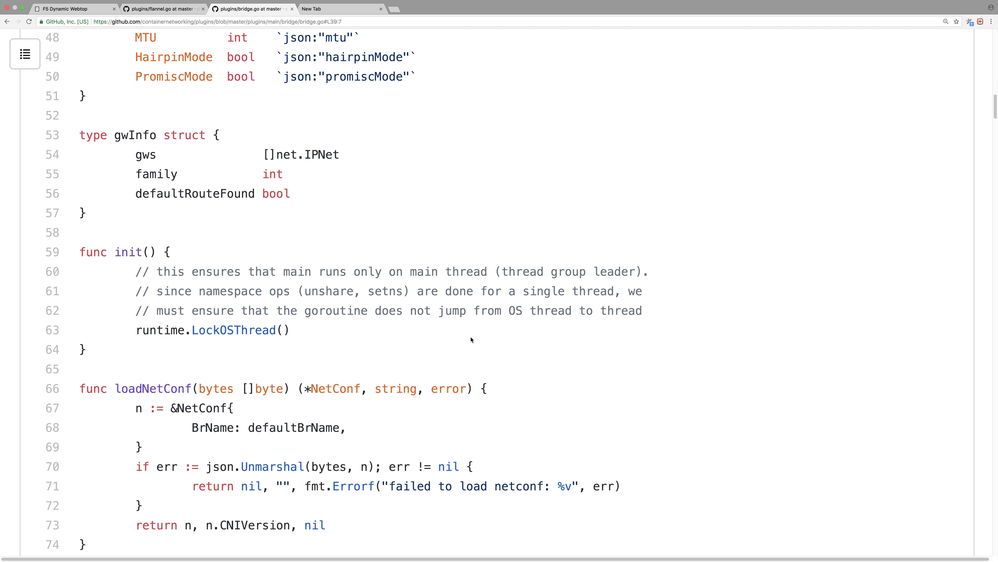
pyautogui.scroll(-3)
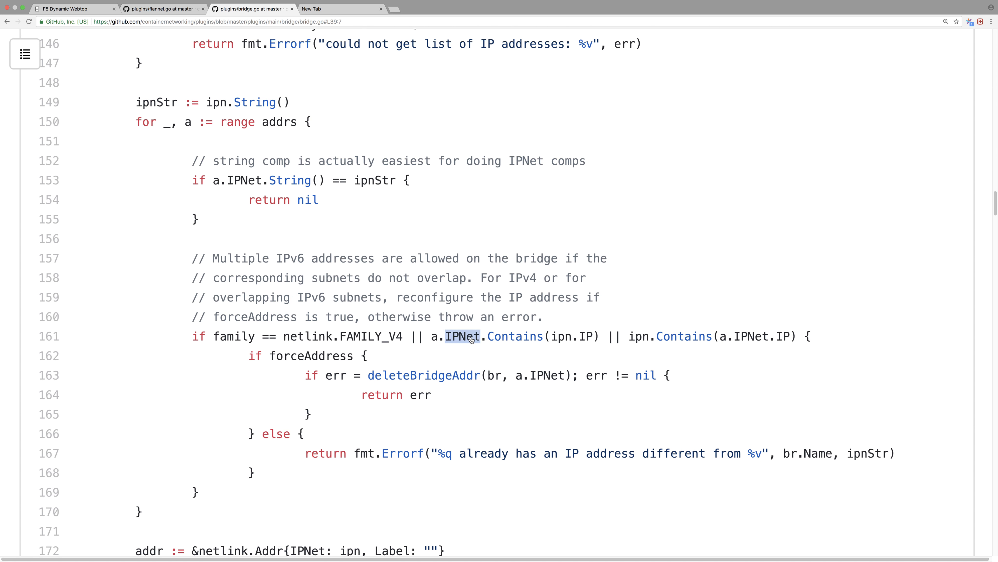
pyautogui.scroll(-3)
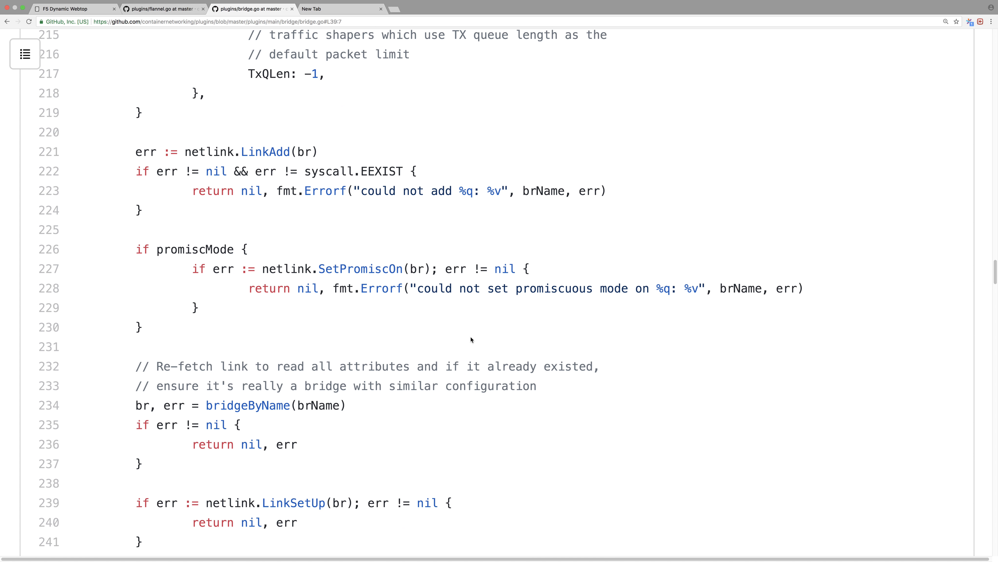
pyautogui.scroll(-3)
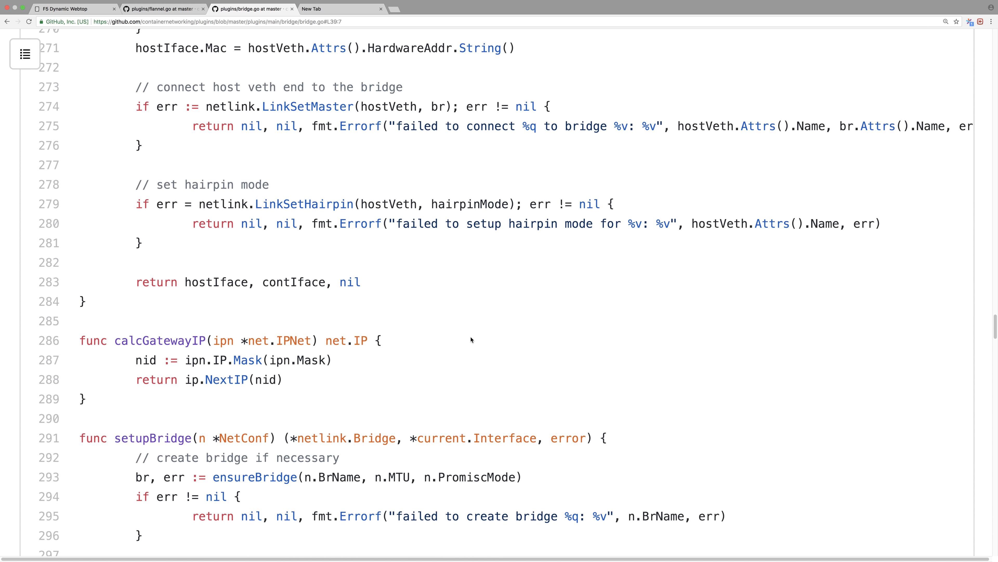
pyautogui.scroll(-3)
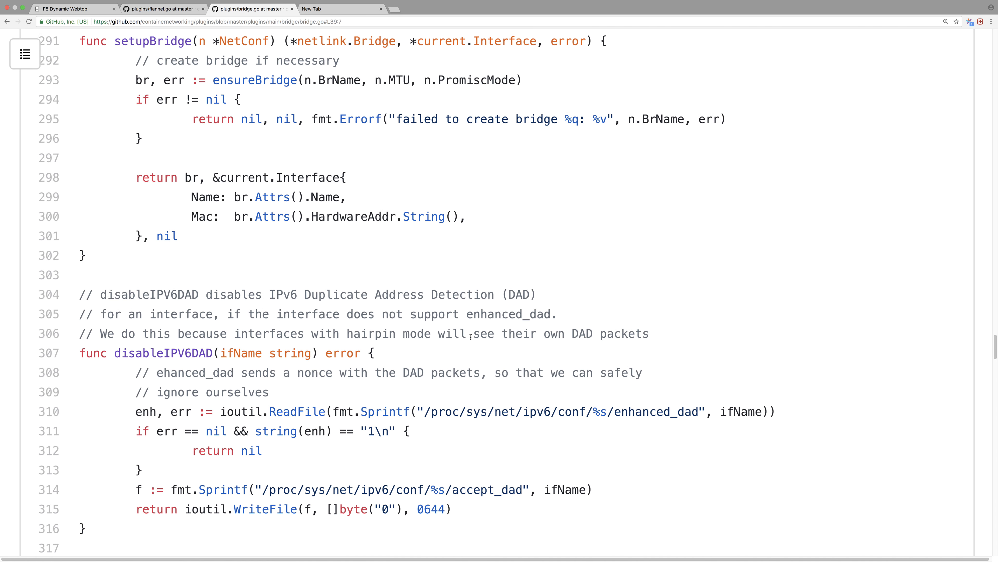
pyautogui.scroll(-3)
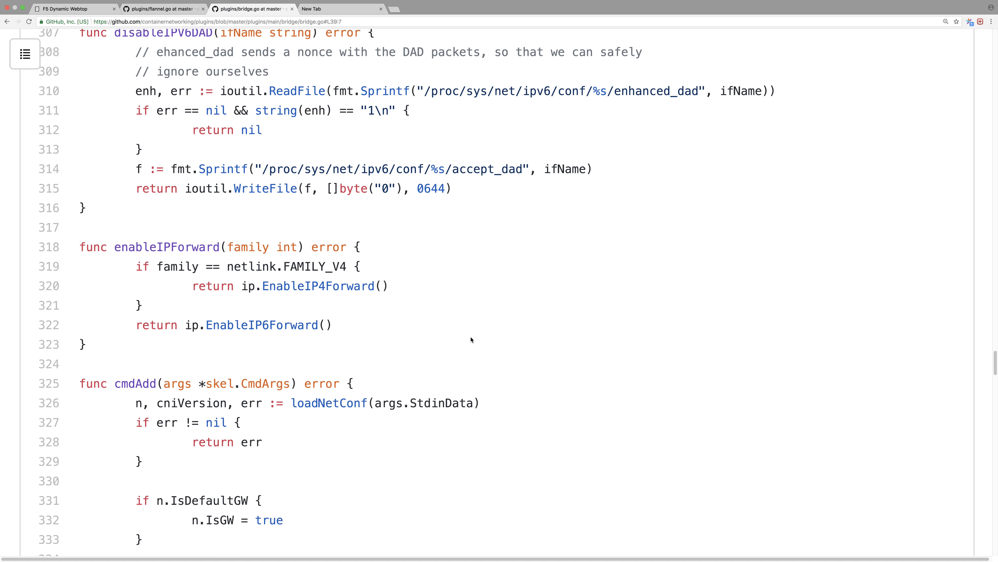
pyautogui.scroll(-3)
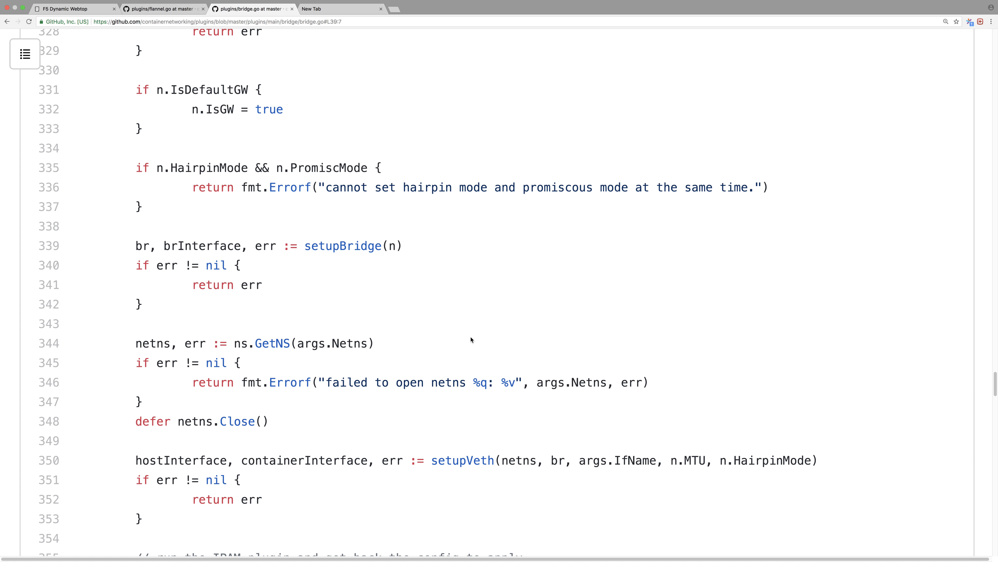
pyautogui.scroll(-3)
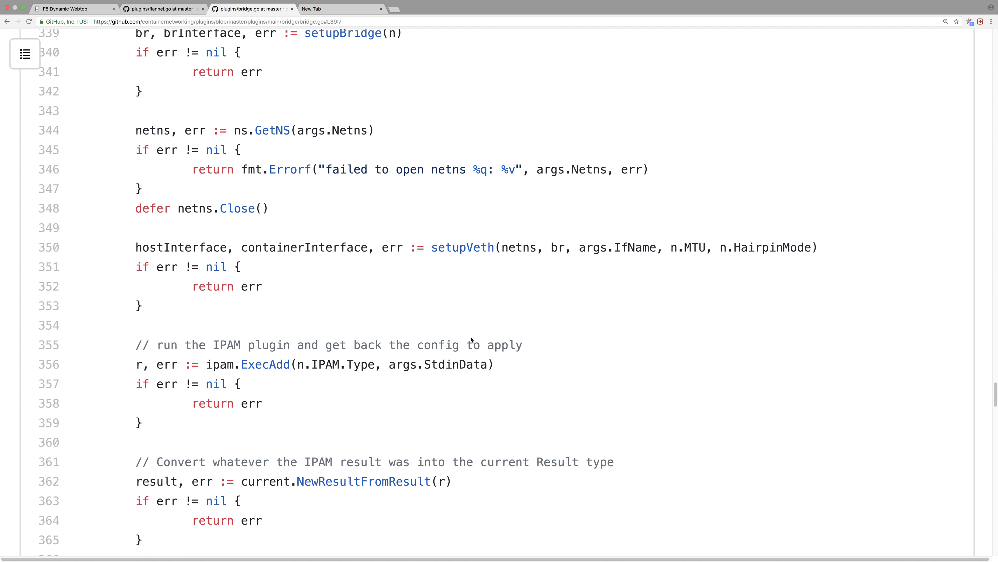
pyautogui.scroll(-3)
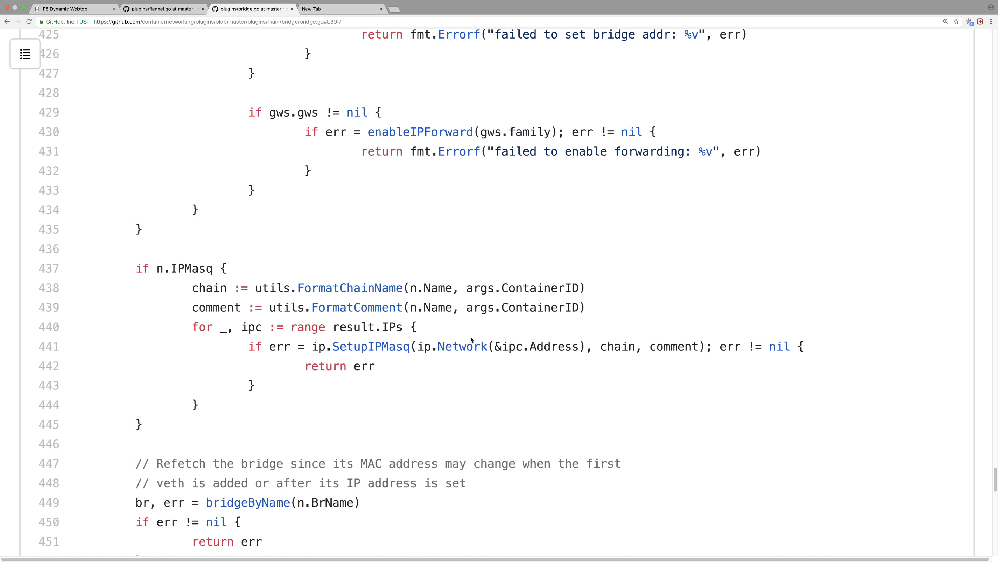
pyautogui.scroll(-3)
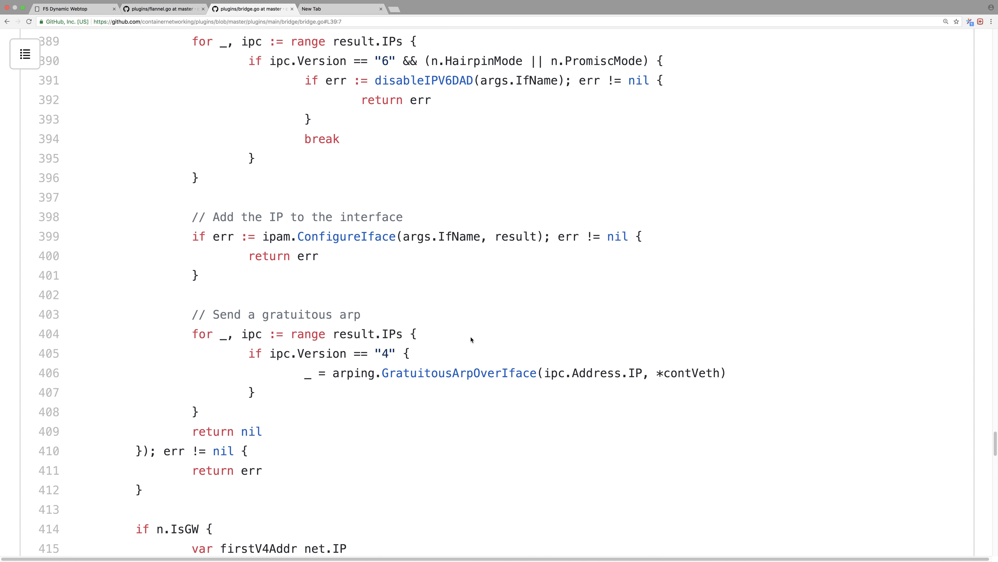
pyautogui.scroll(3)
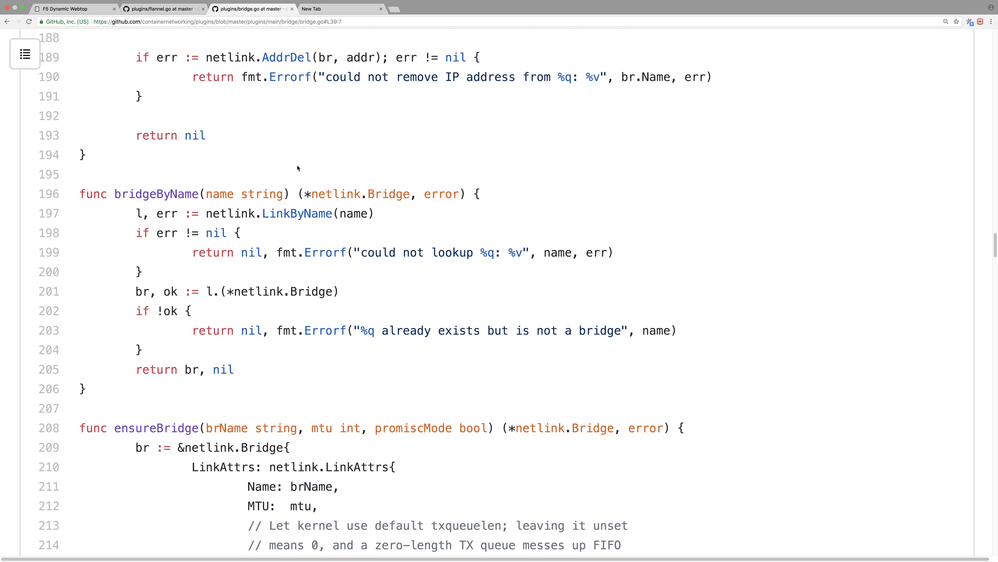
# - Inspect the LinkByName call, then revisit defaultBrName, loadNetConf and calcGateways near the top of bridge.go
pyautogui.doubleClick(156, 193)
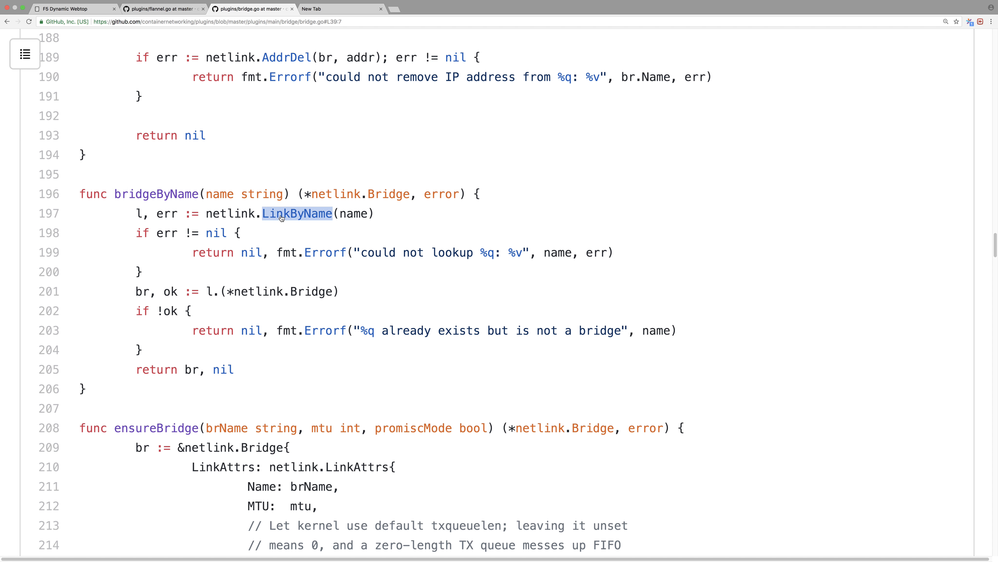
pyautogui.moveTo(989, 75)
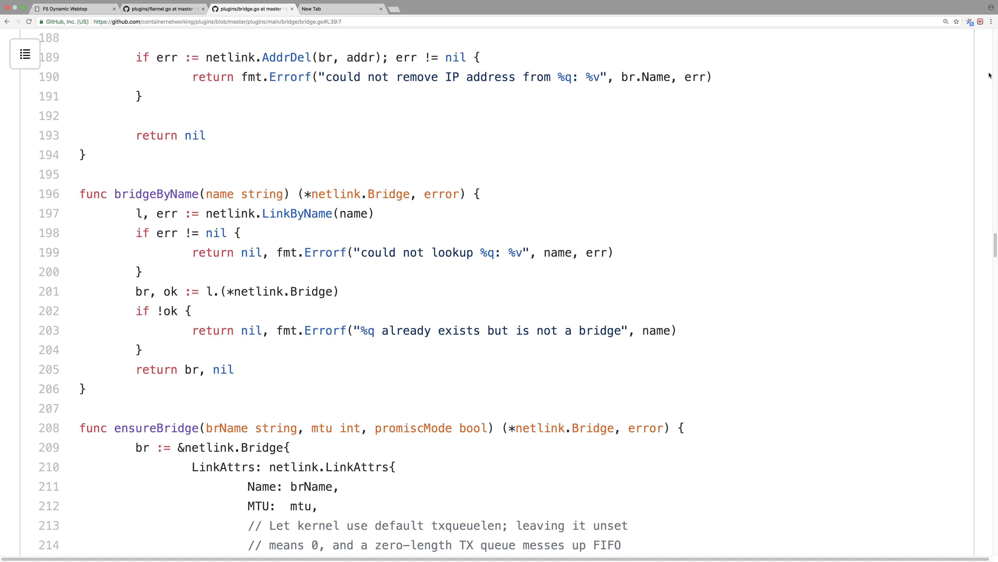
pyautogui.click(981, 21)
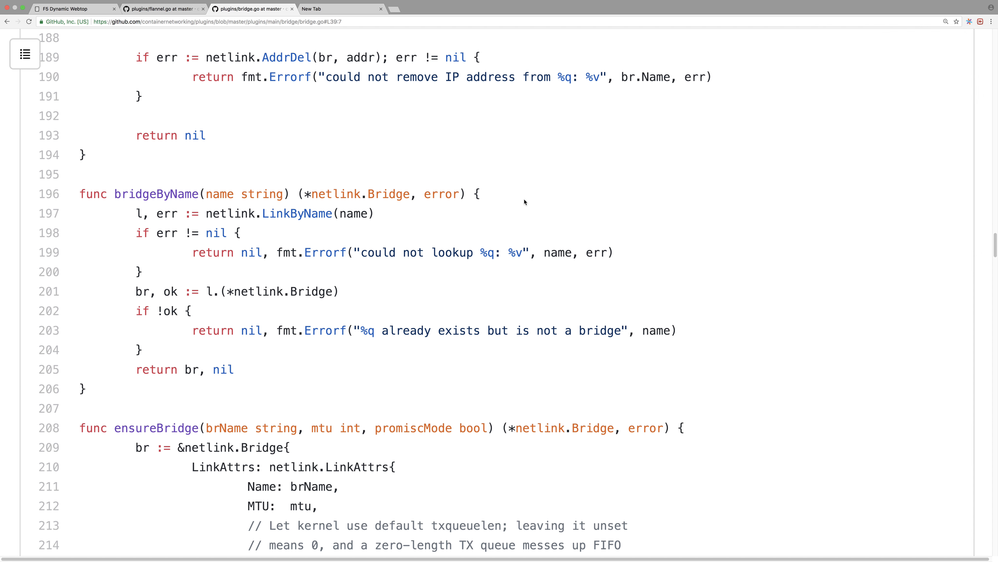
pyautogui.scroll(-3)
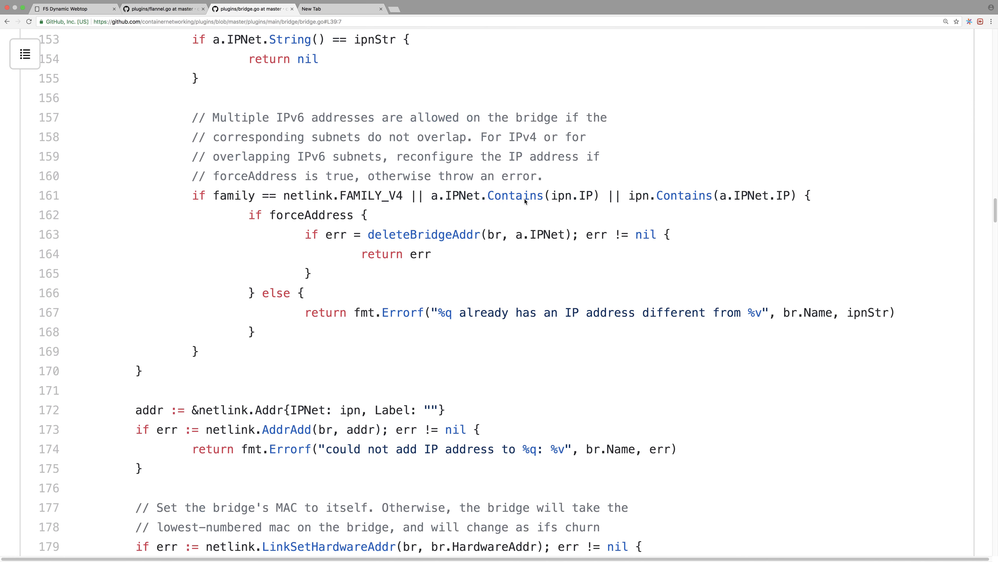
pyautogui.scroll(3)
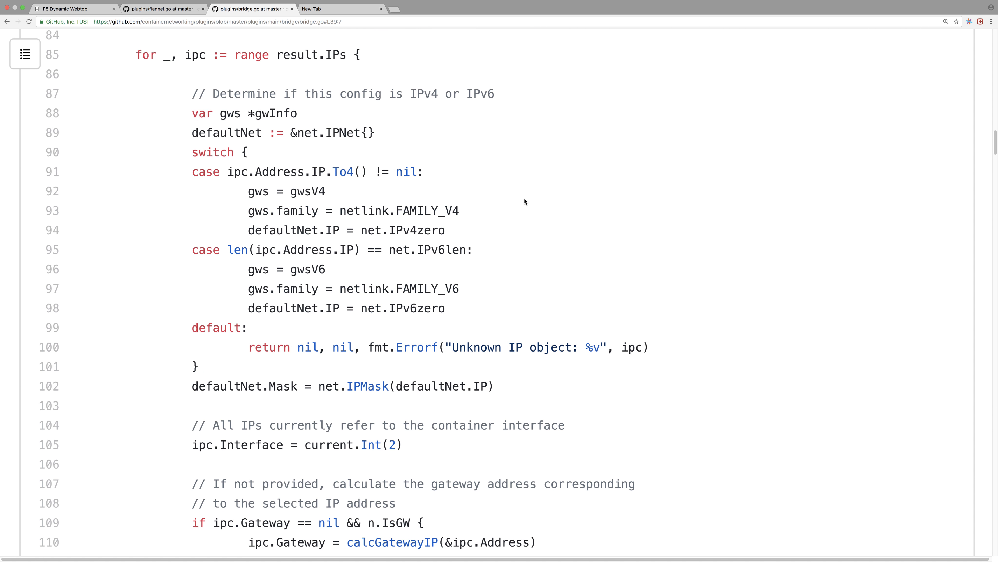
pyautogui.click(165, 171)
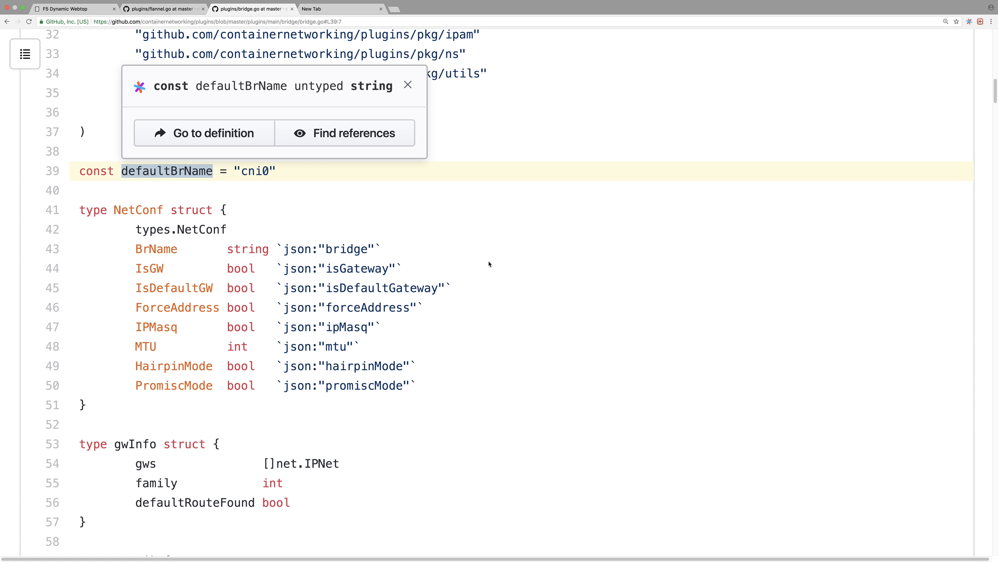
# - Bring ensureBridgeAddr and its AddrList call listing bridge IP addresses into view
pyautogui.scroll(-3)
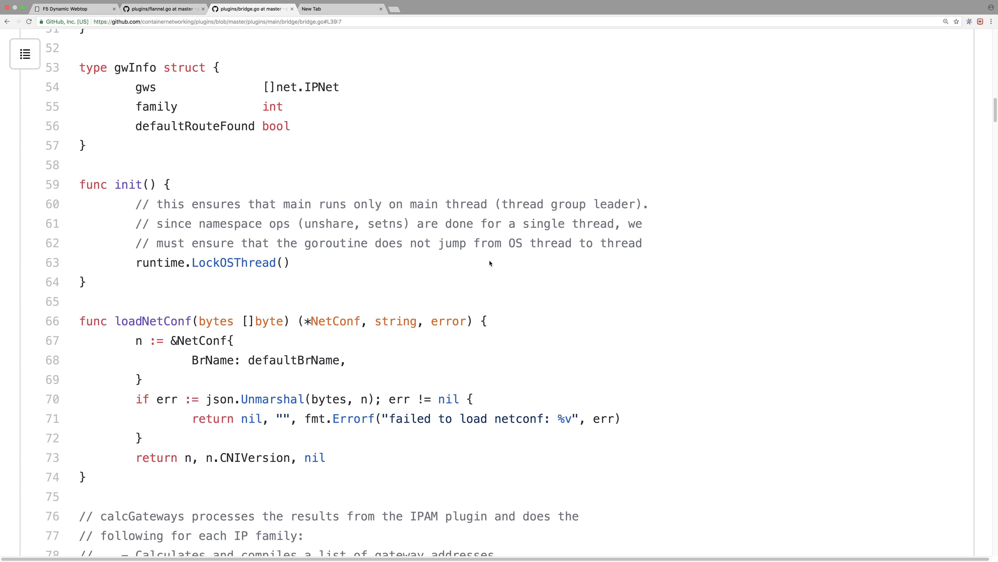
pyautogui.scroll(-3)
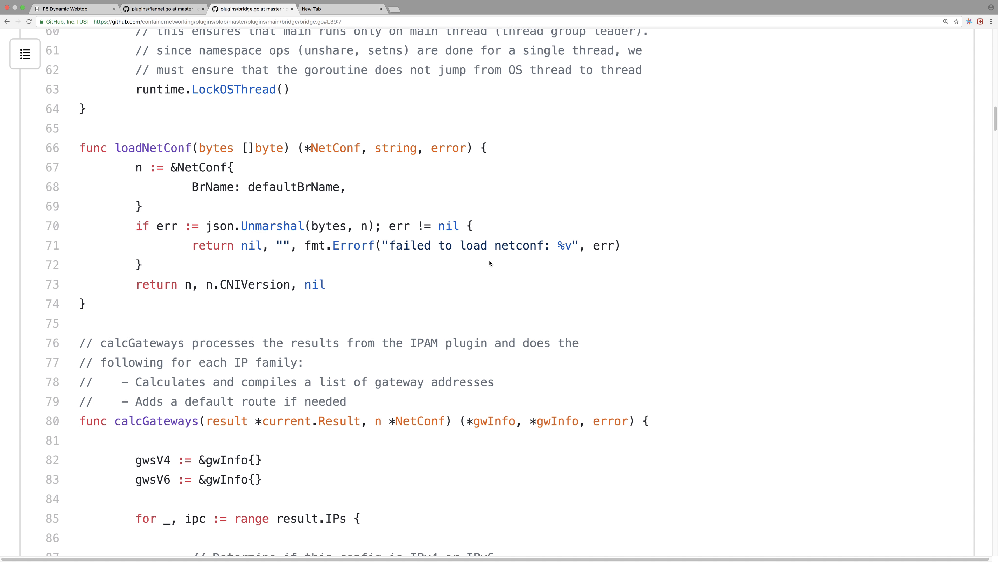
pyautogui.scroll(-3)
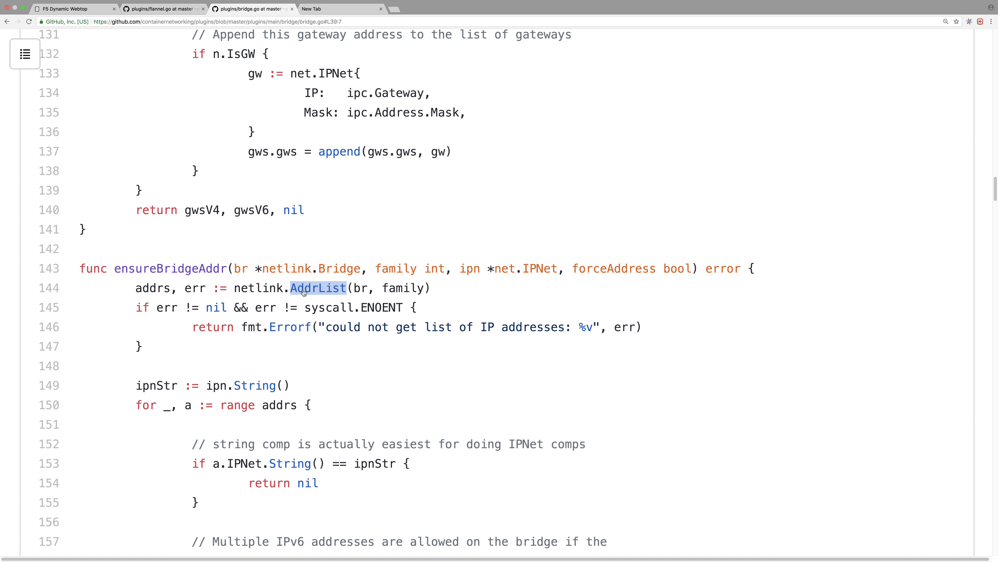
# - Jump to netlink's AddrList definition in addr_linux.go, then bring up the Sourcegraph extension settings
pyautogui.click(319, 287)
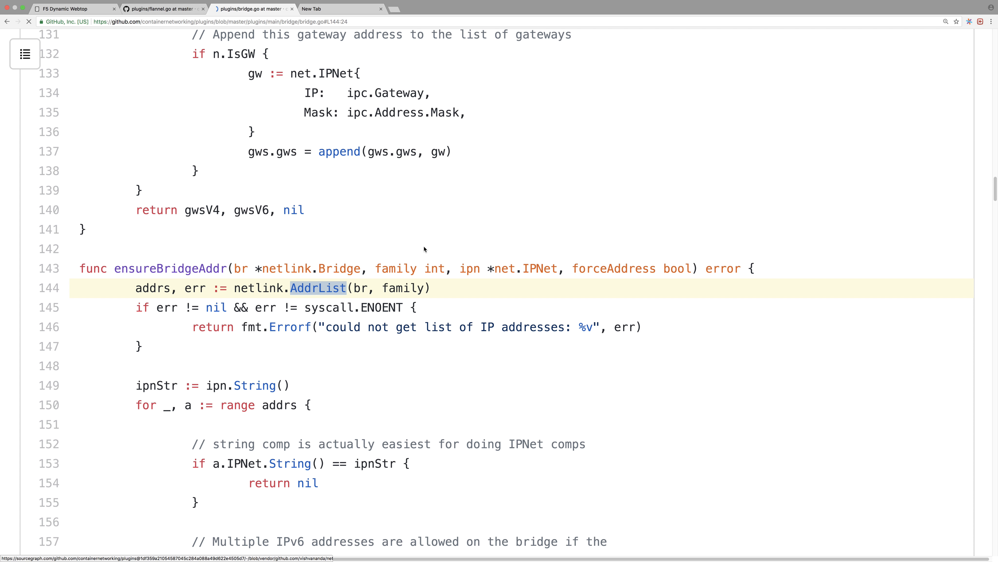
pyautogui.click(318, 287)
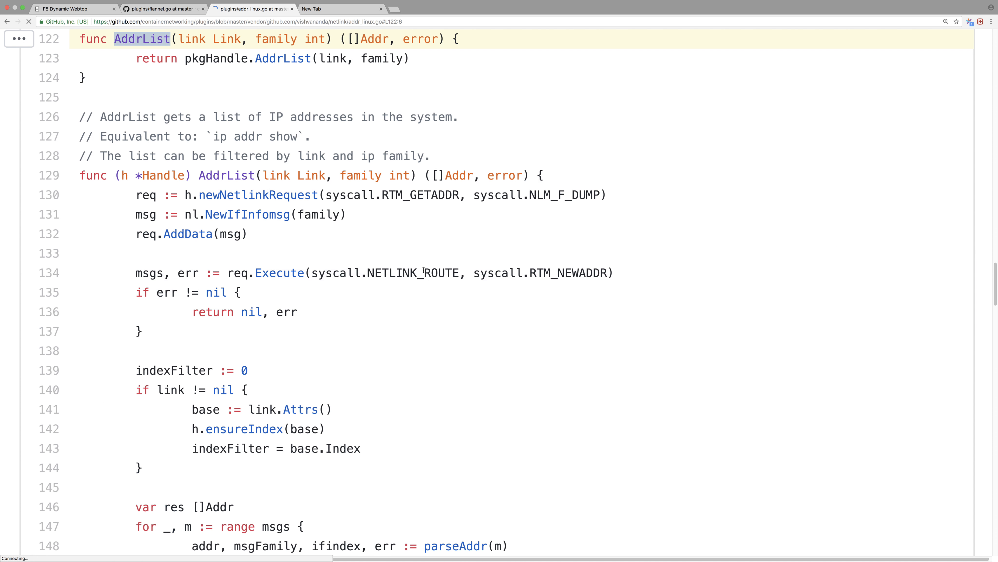
pyautogui.moveTo(311, 176)
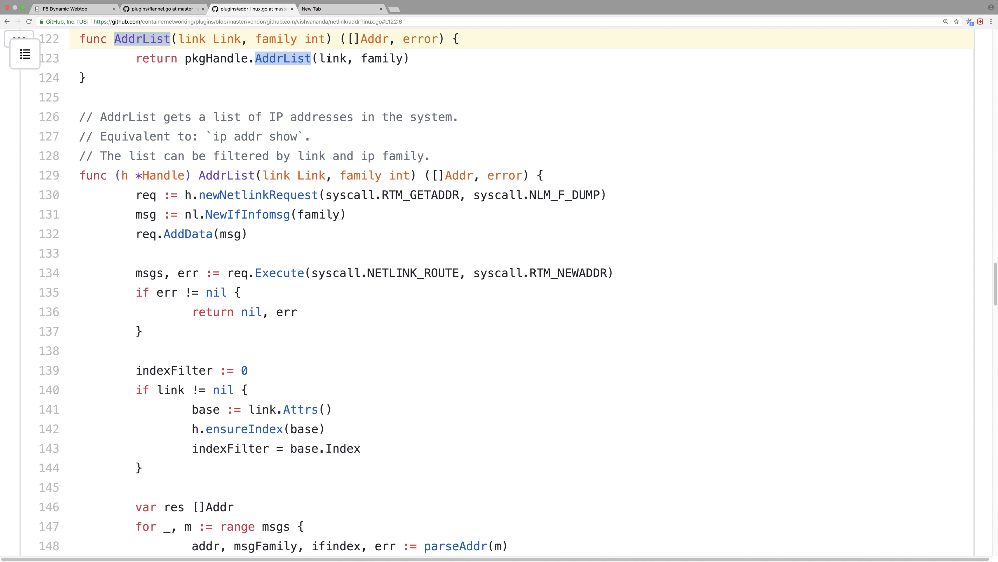
pyautogui.moveTo(283, 59)
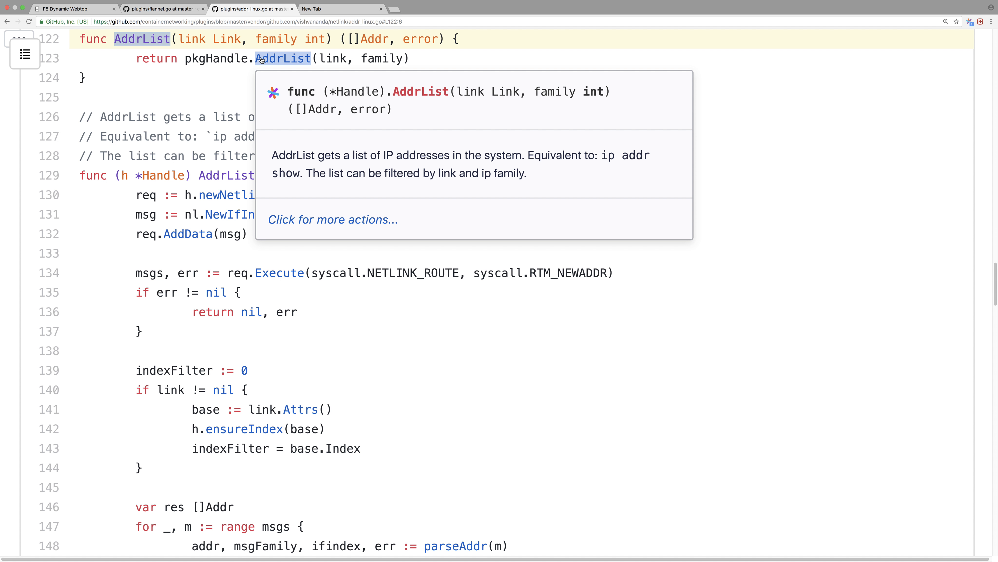
pyautogui.moveTo(216, 59)
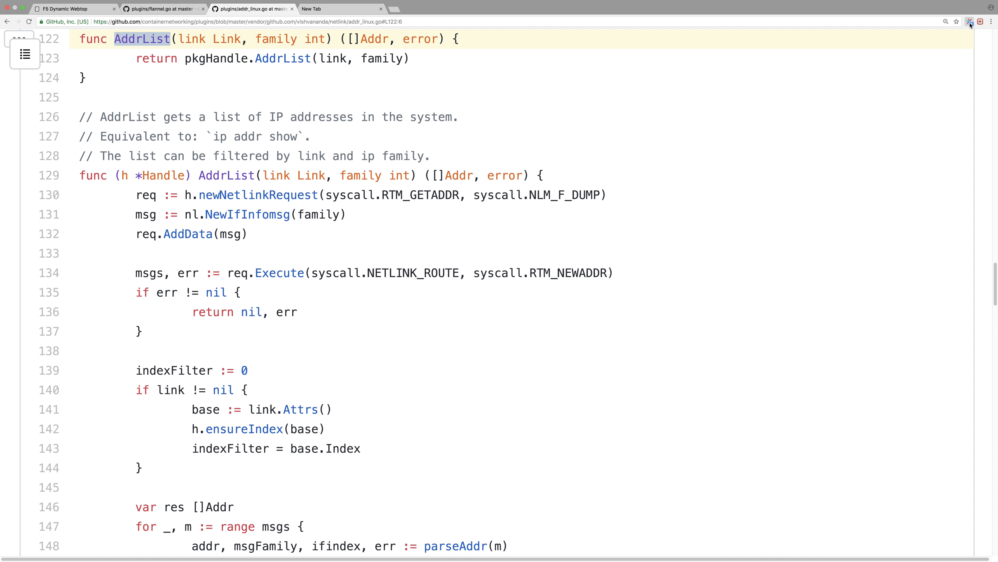
pyautogui.click(968, 20)
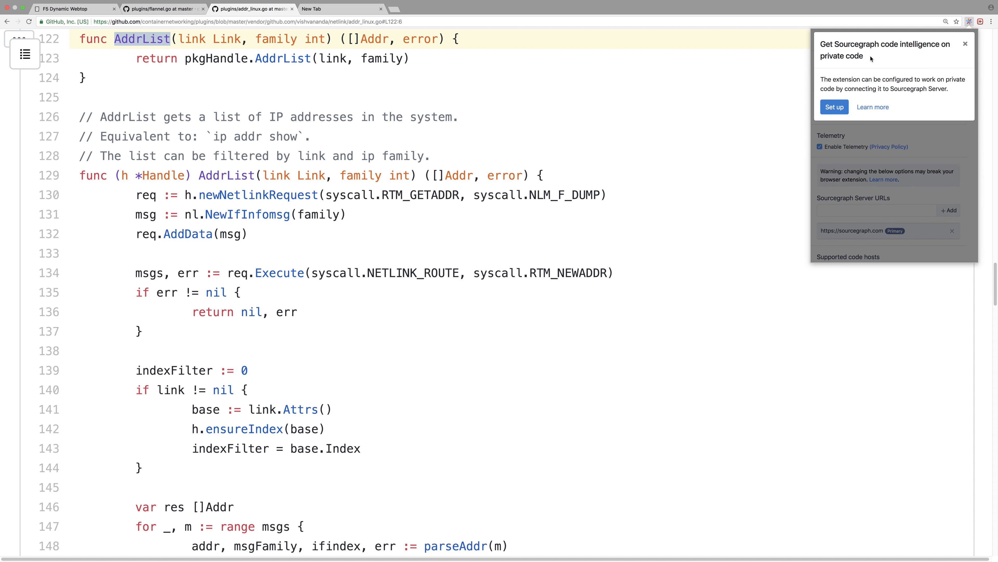